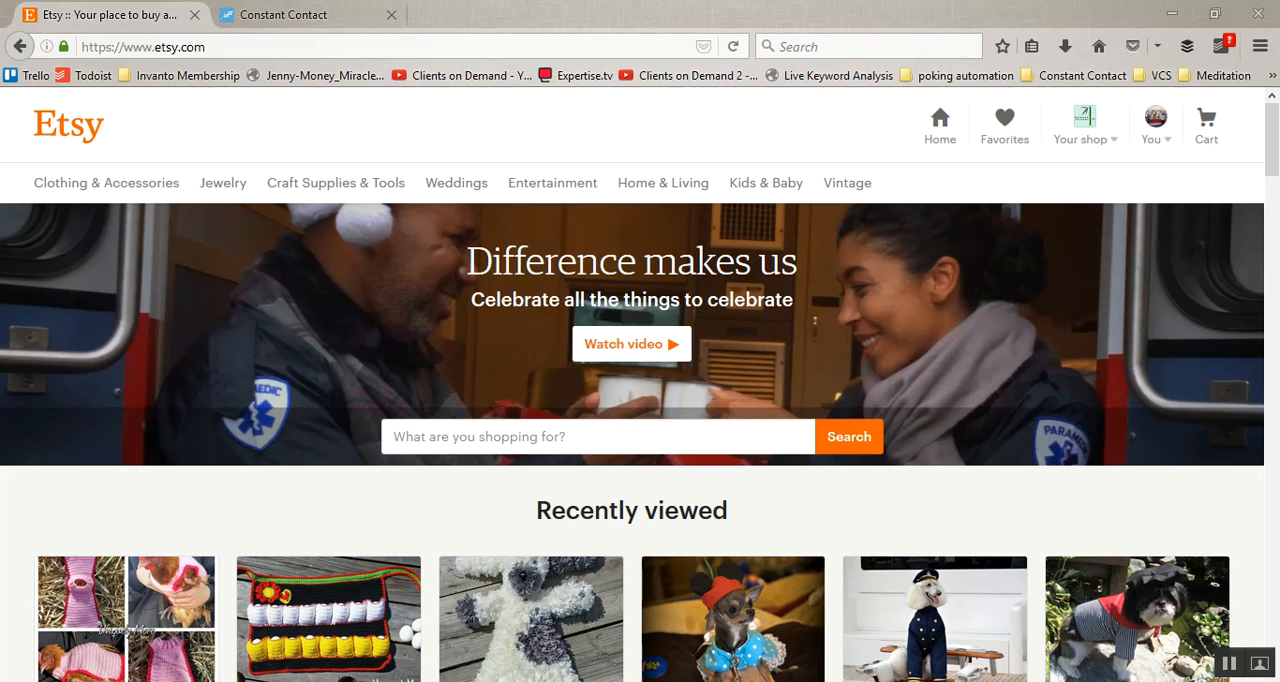
mouse_move(1085, 120)
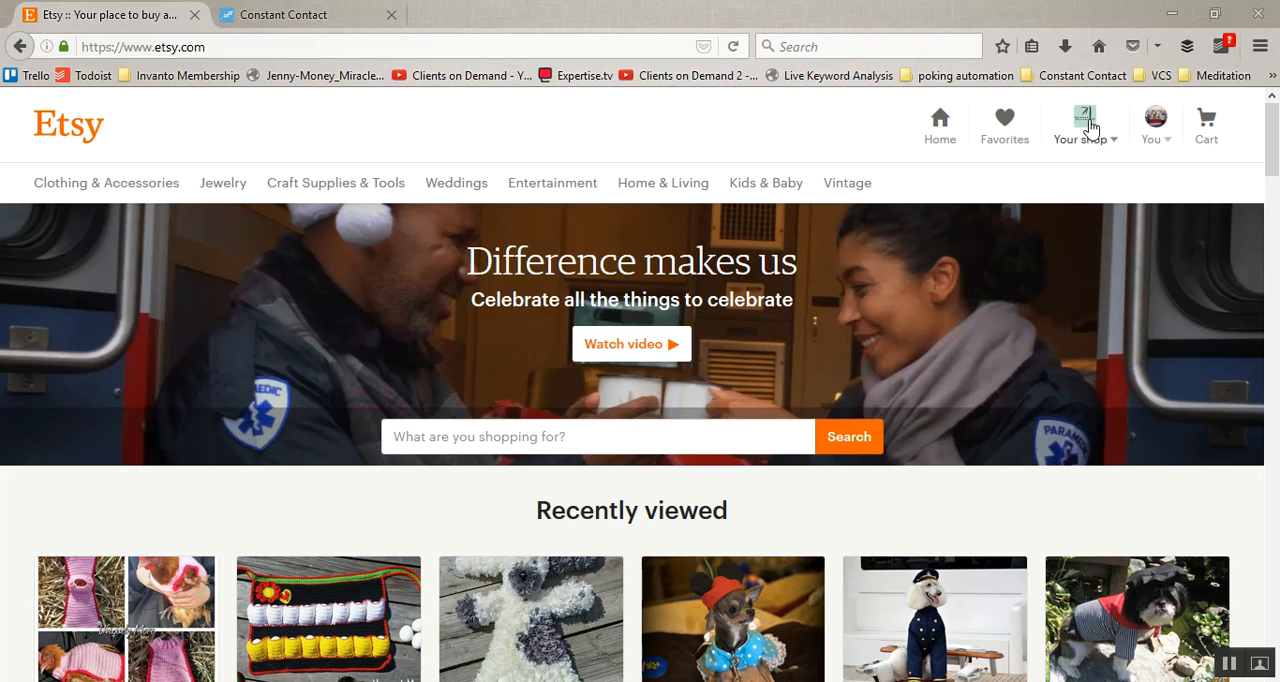
mouse_move(1245, 132)
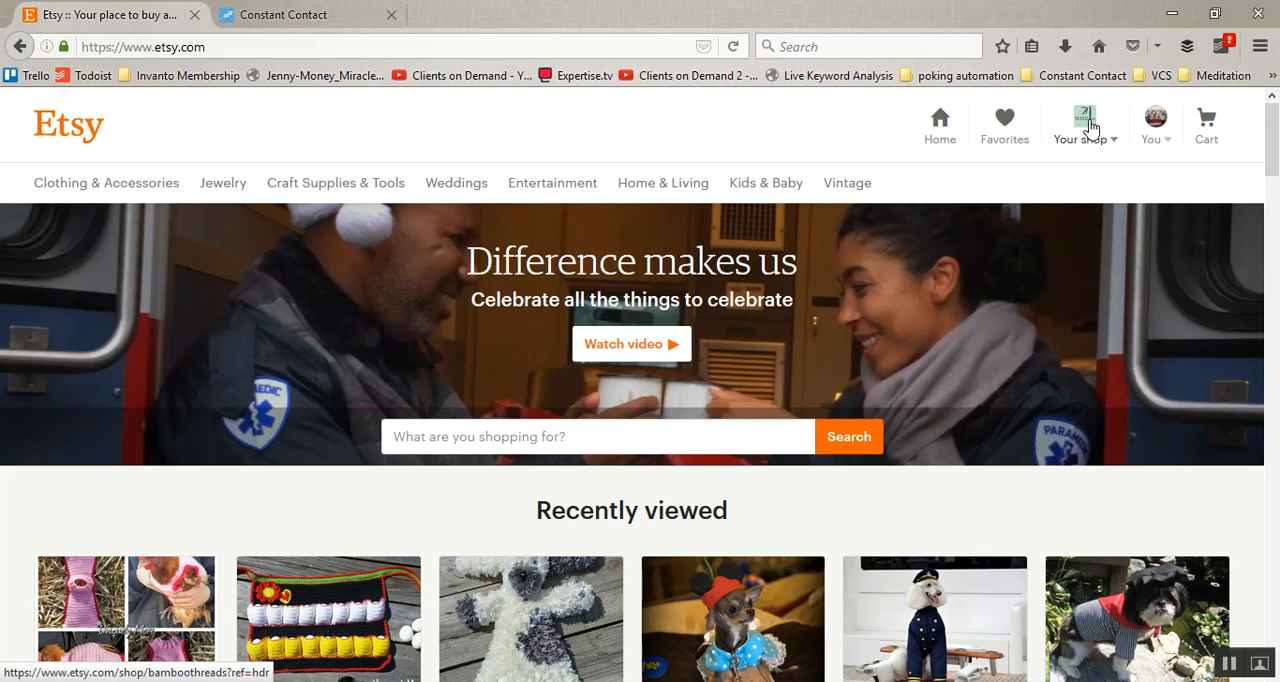
- Open the bamboothreads shop's seller menu to show its promotion options
click(1084, 124)
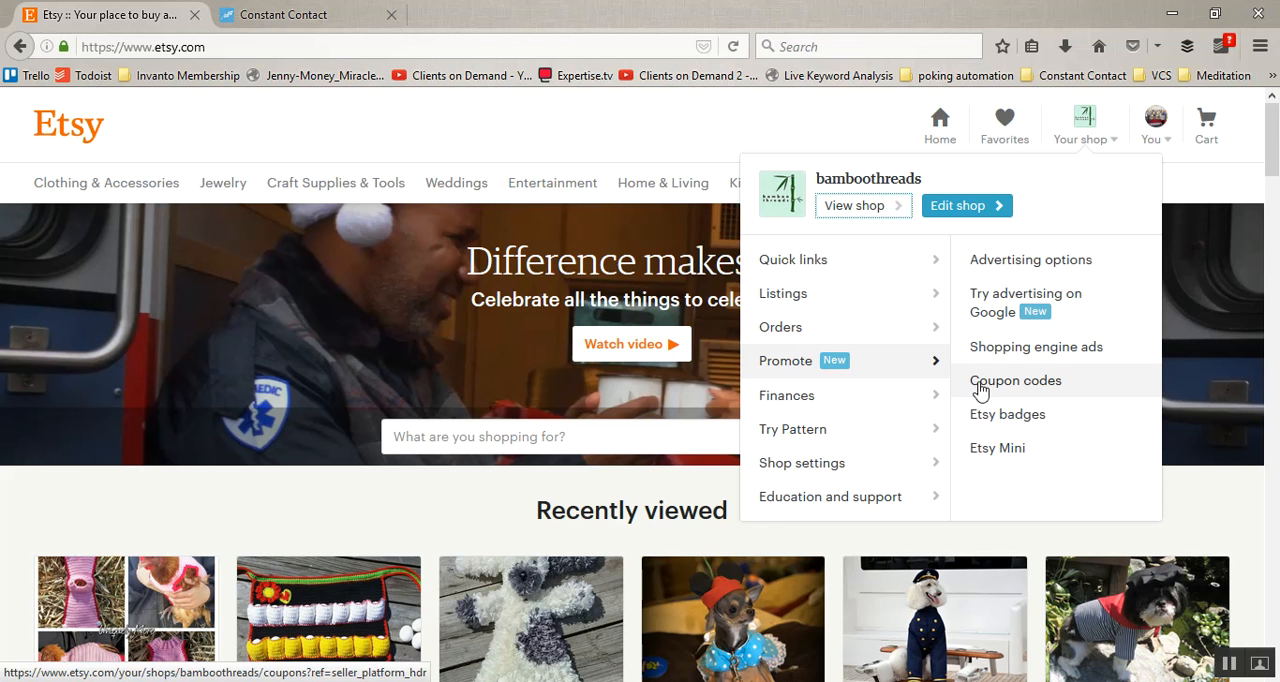
- Go to the shop's Coupon codes page and start a new coupon
click(1015, 380)
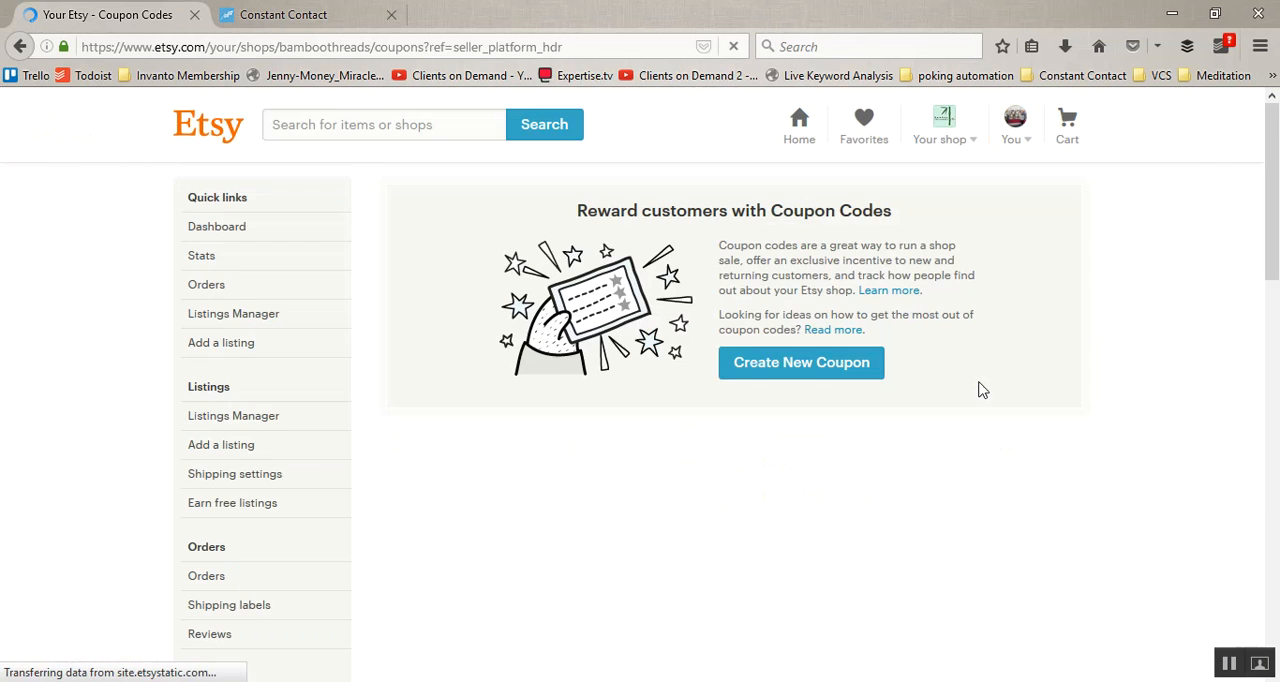
mouse_move(360, 168)
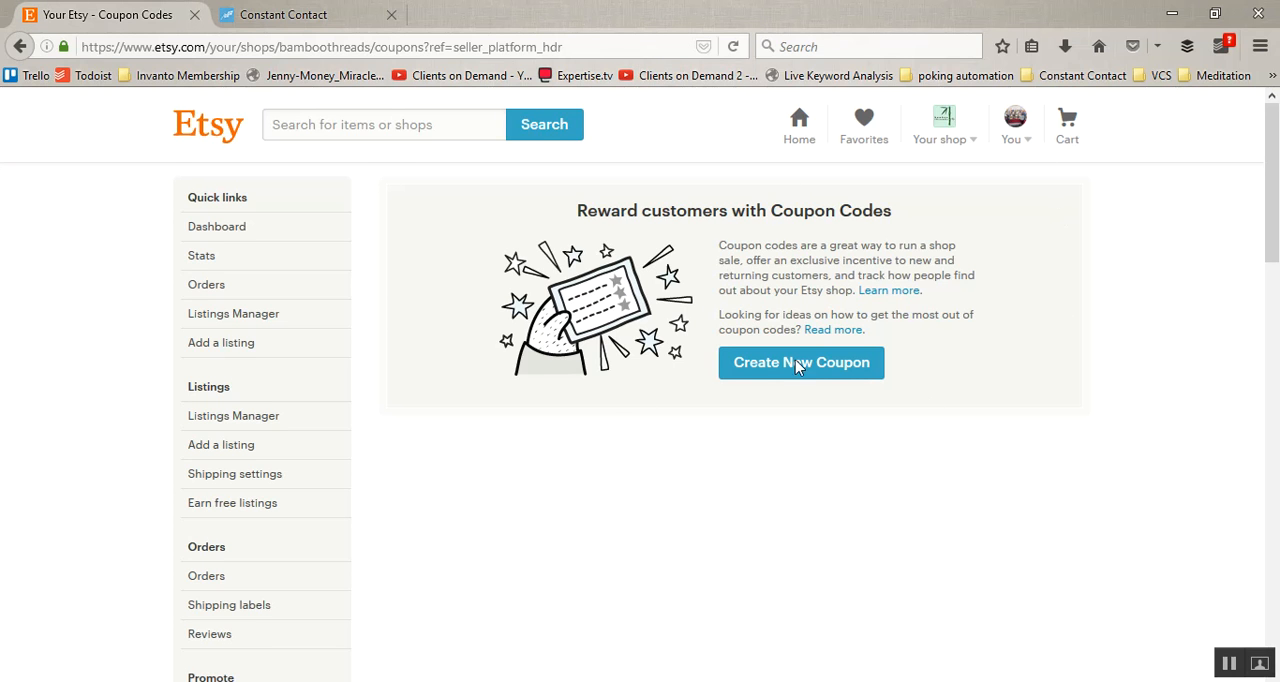
mouse_move(800, 362)
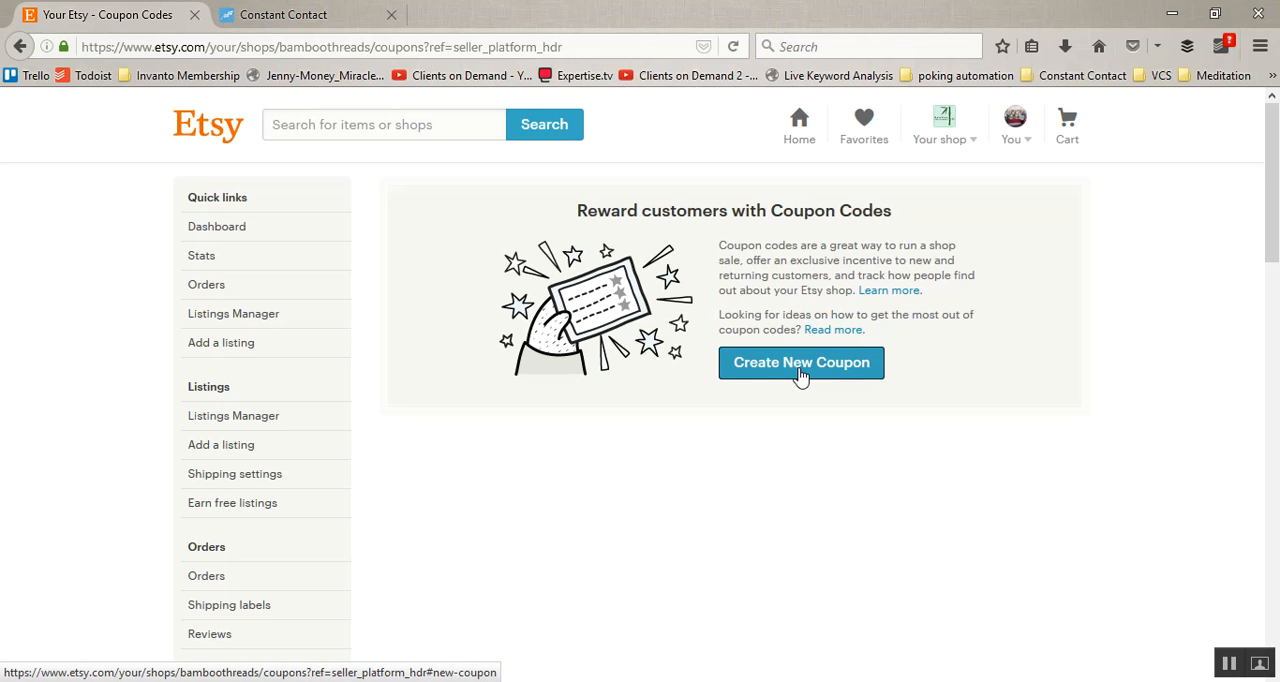
click(800, 362)
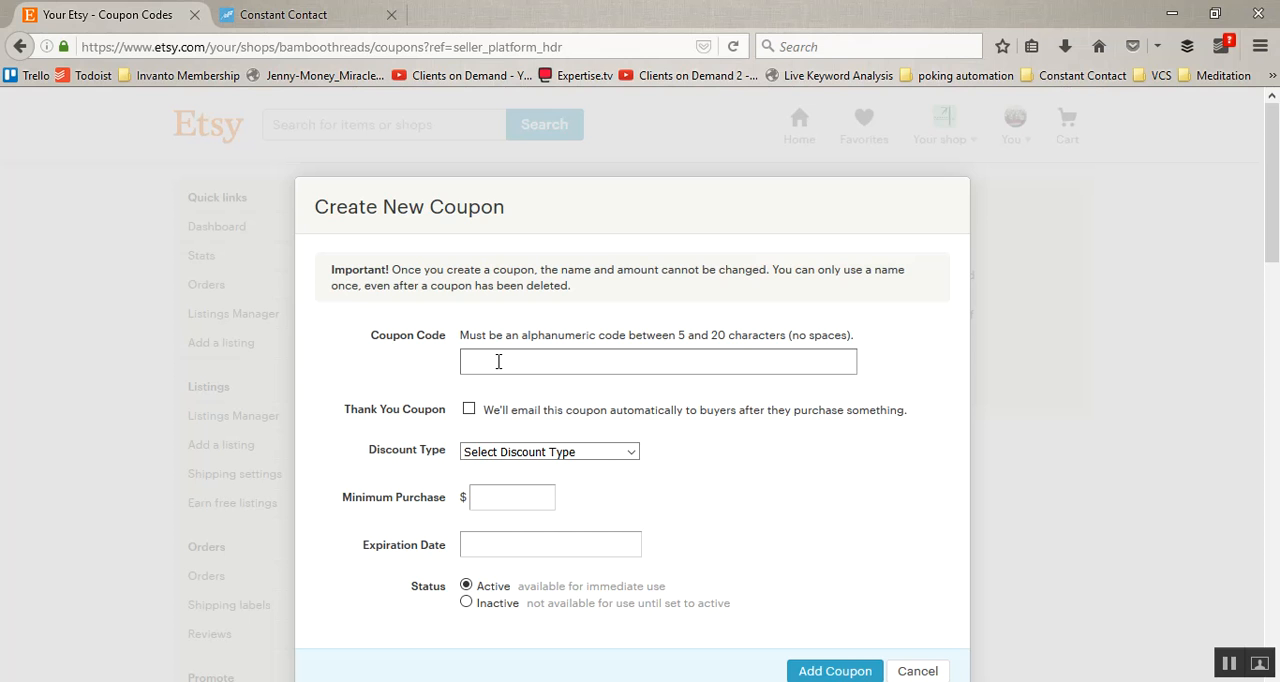
click(658, 361)
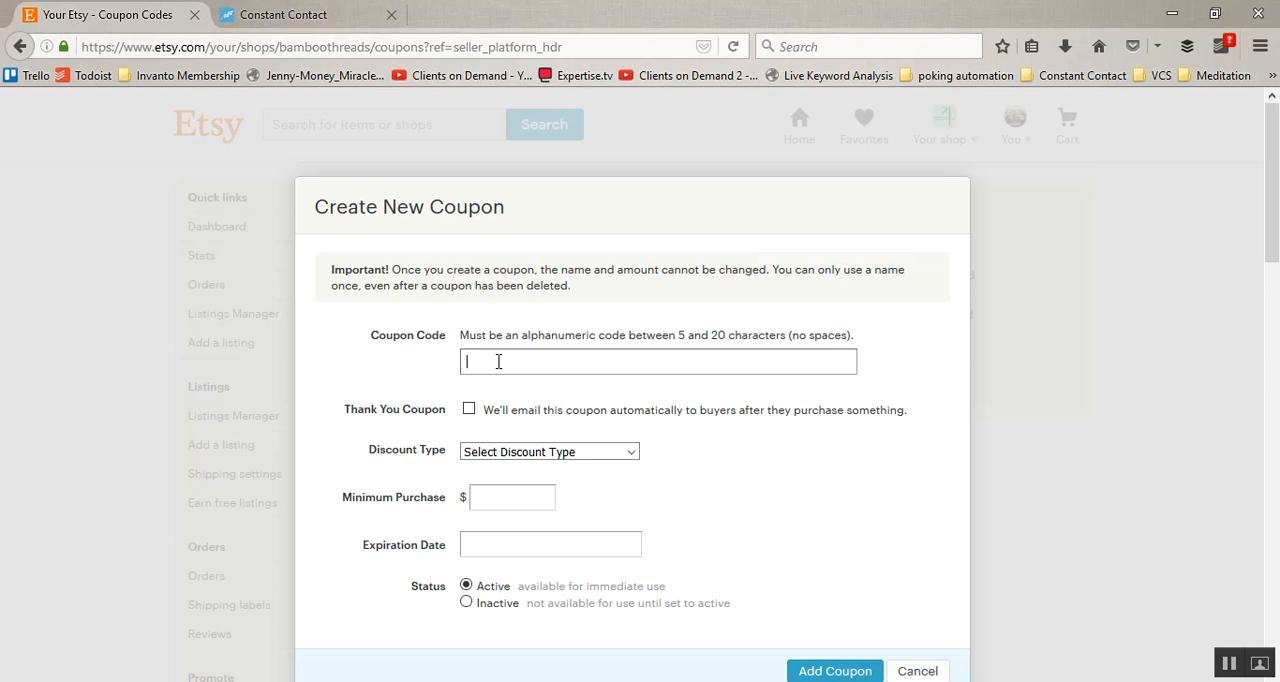
text(test2)
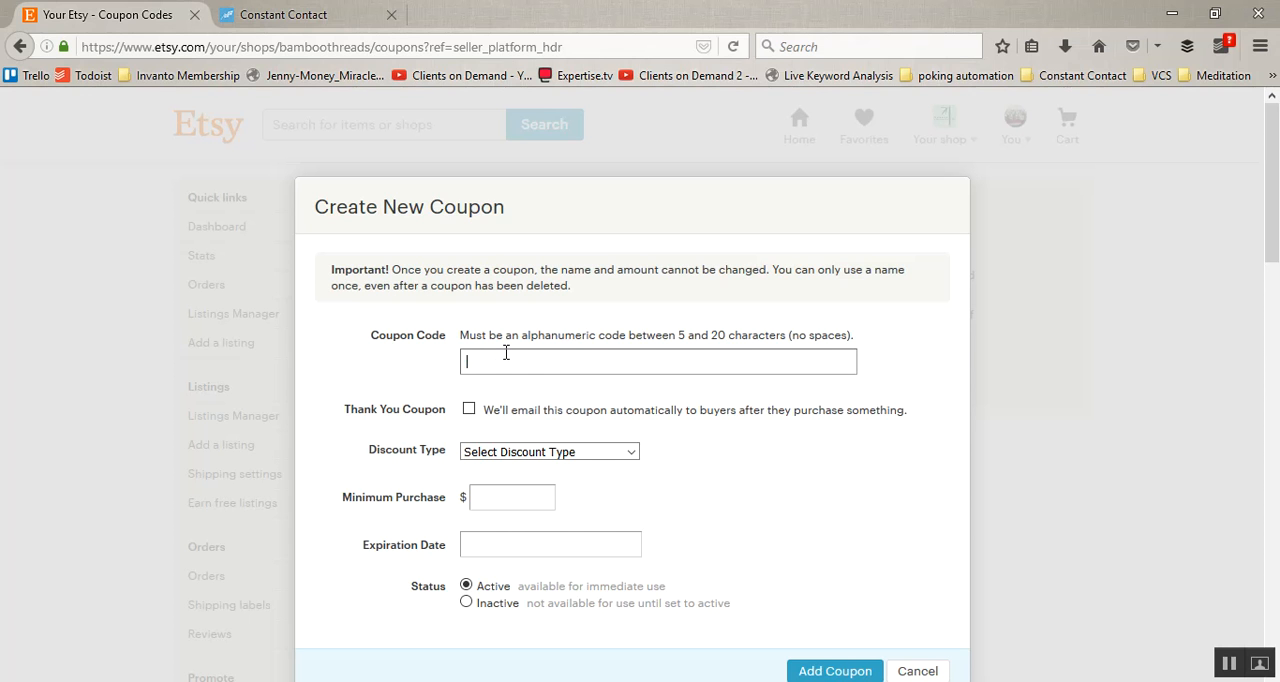
- Enter 'October20' as the coupon code, correcting a wrong suggestion and typos
text(Hon)
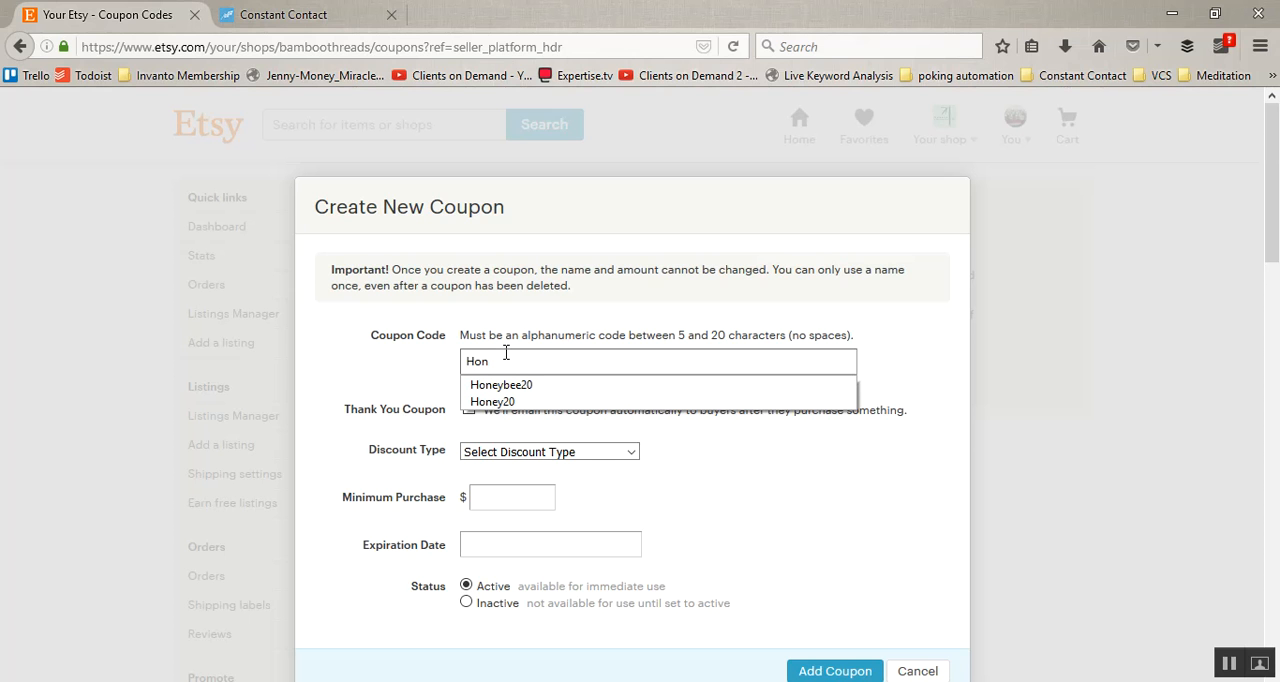
mouse_move(500, 384)
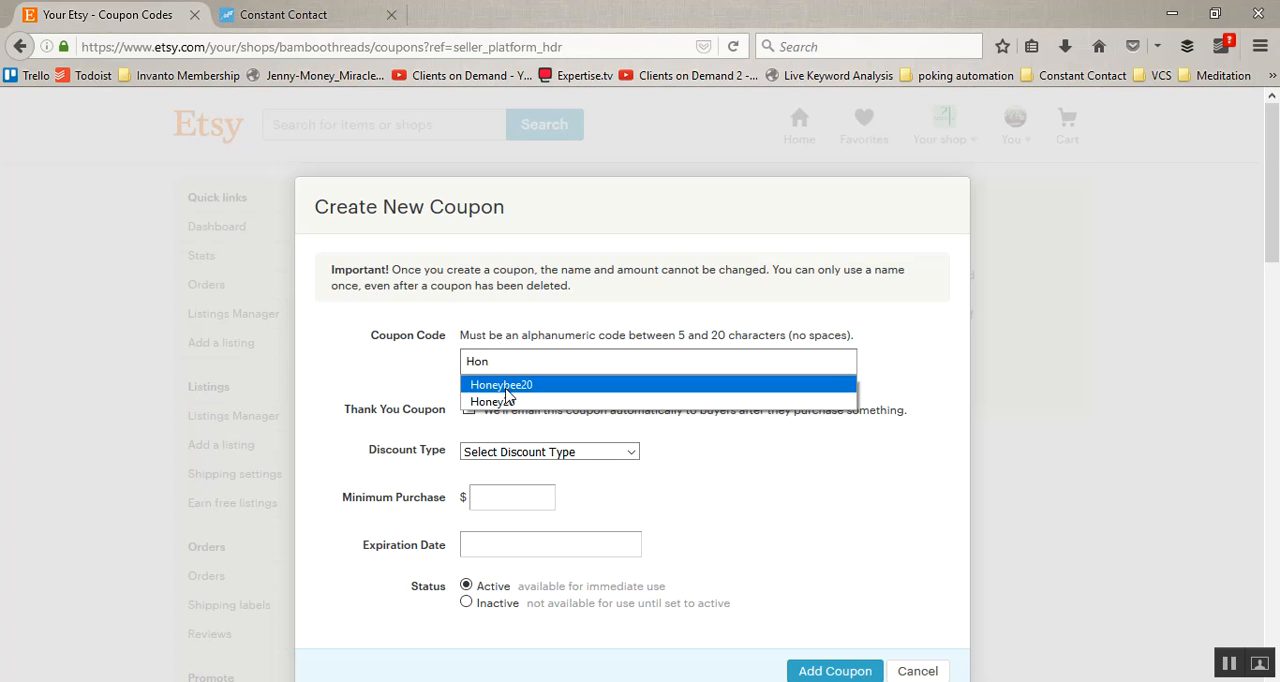
click(500, 384)
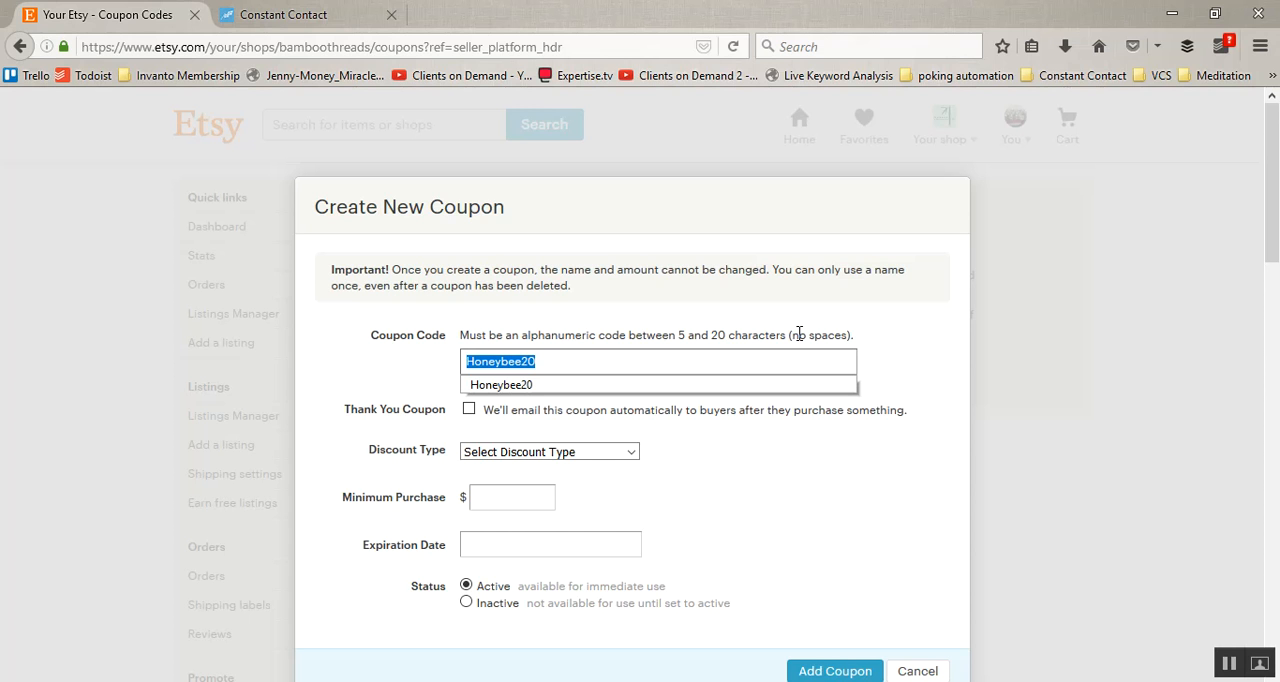
text(Octobe)
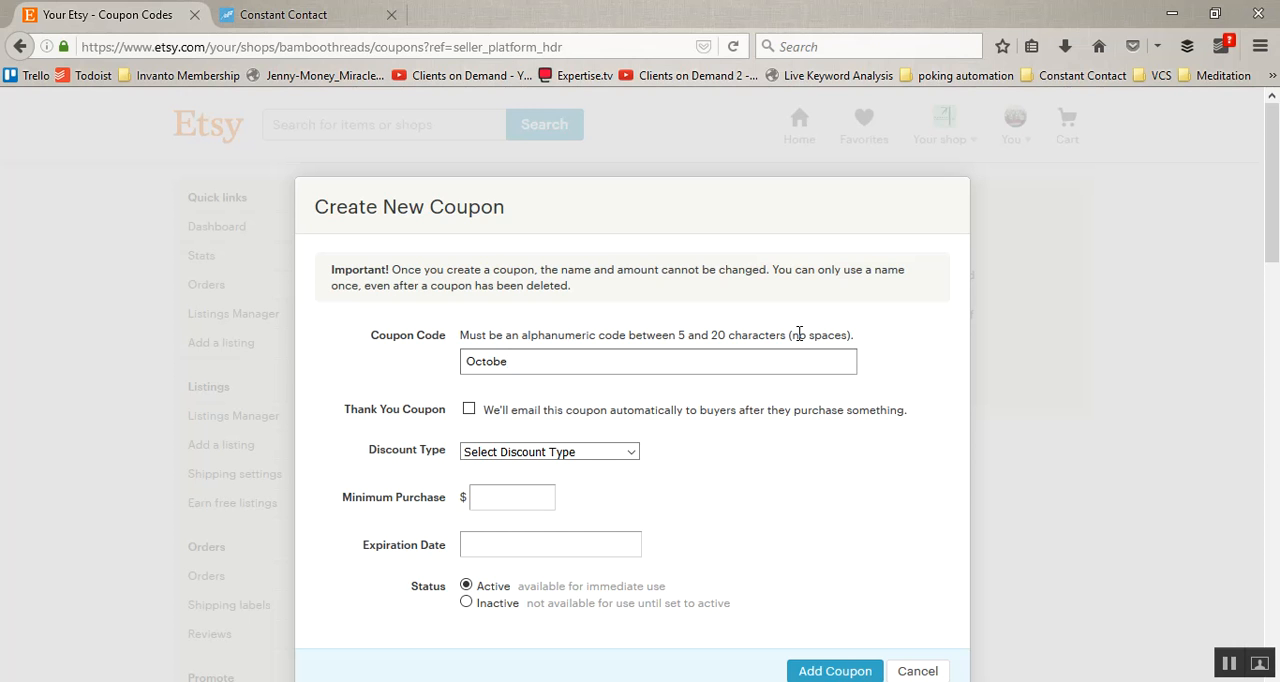
text(20)
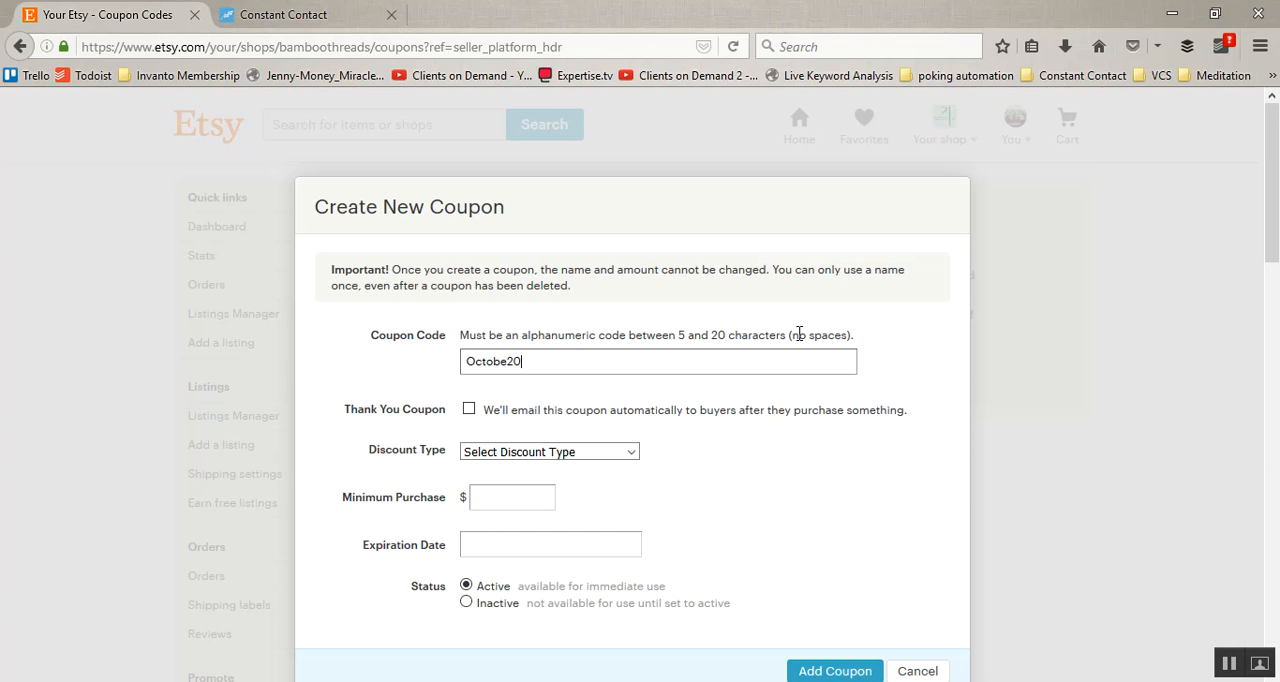
key(BackSpace)
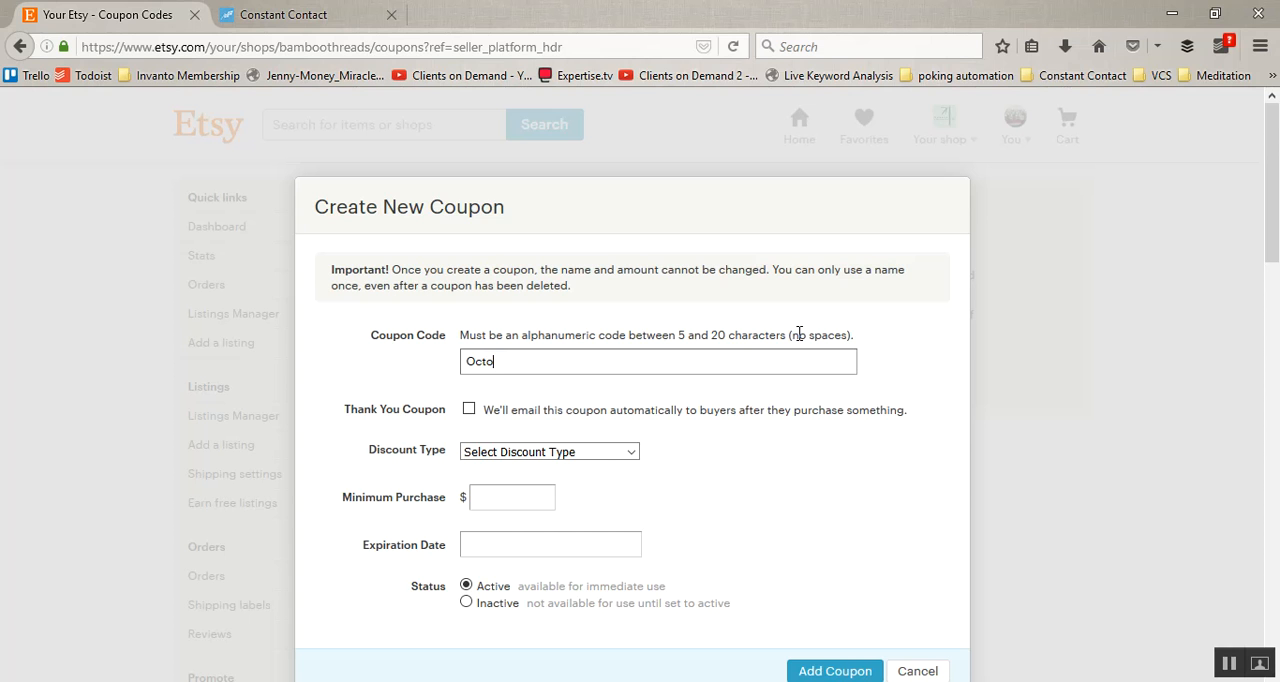
text(ber)
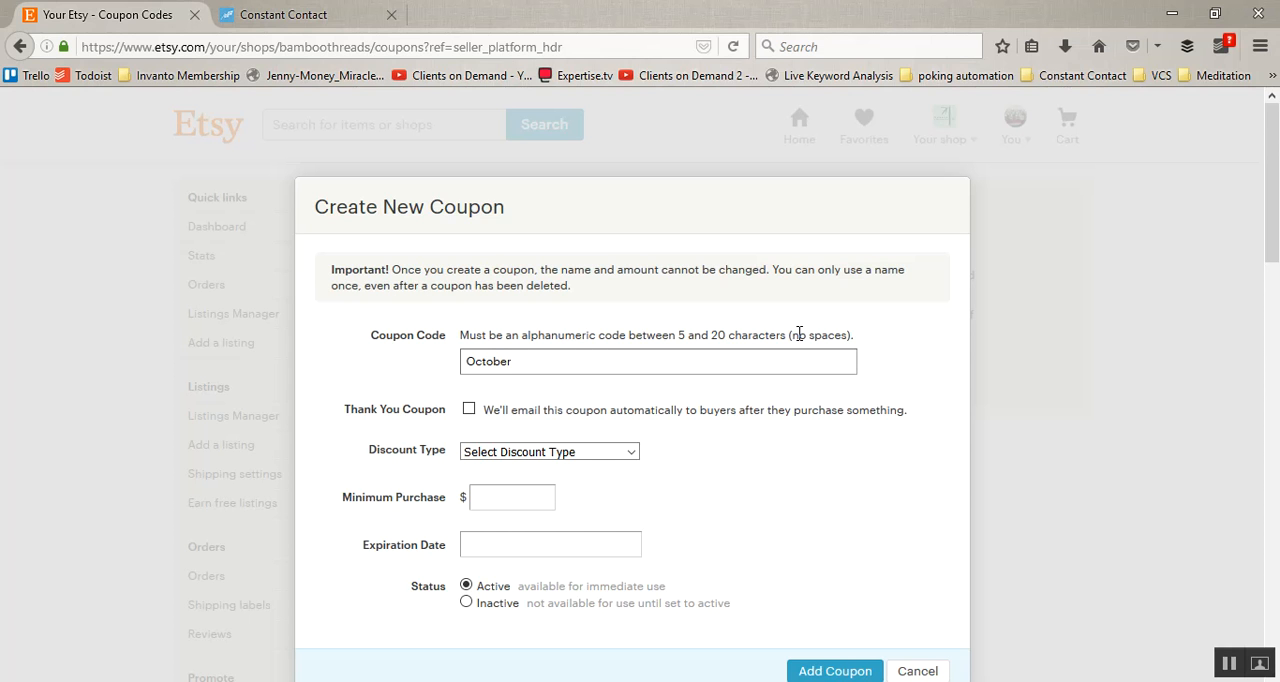
text(20)
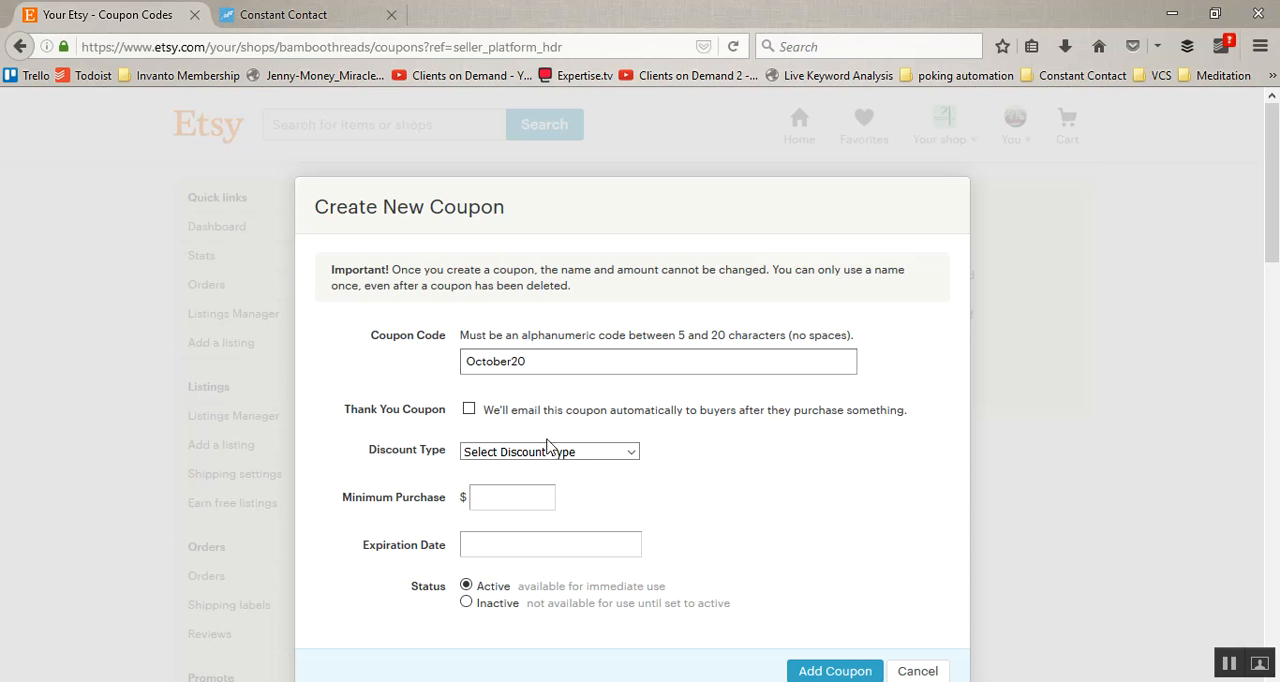
mouse_move(494, 411)
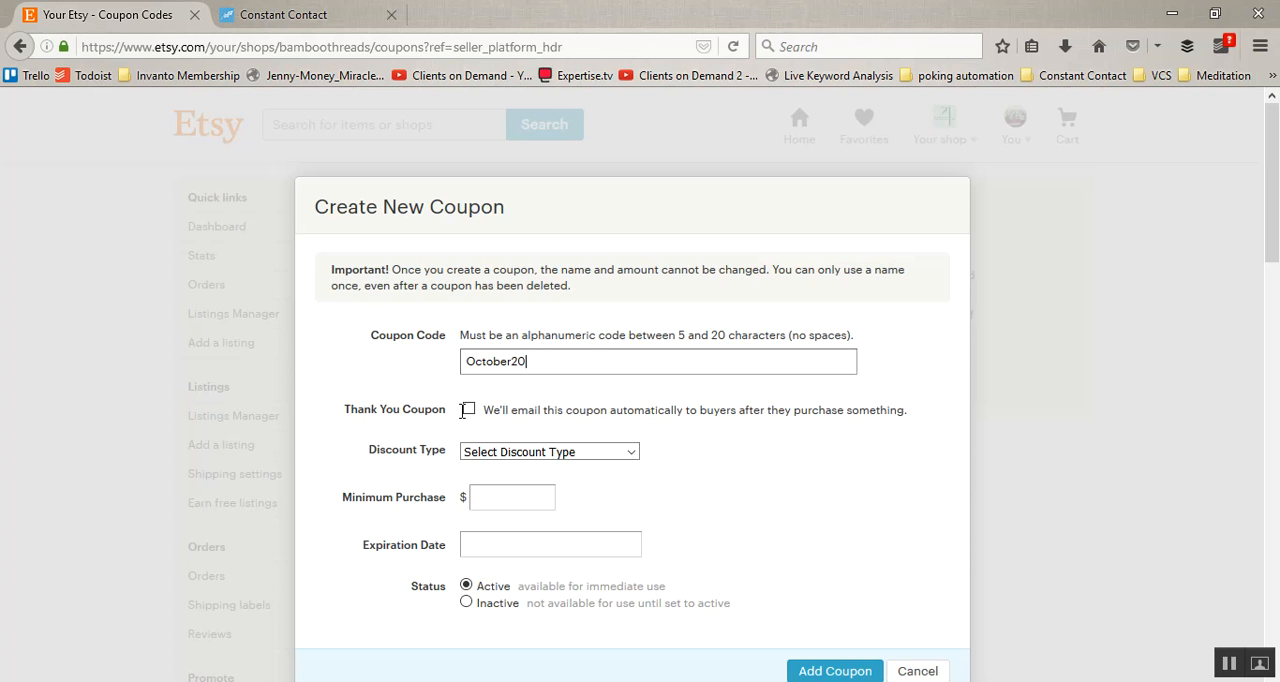
click(468, 410)
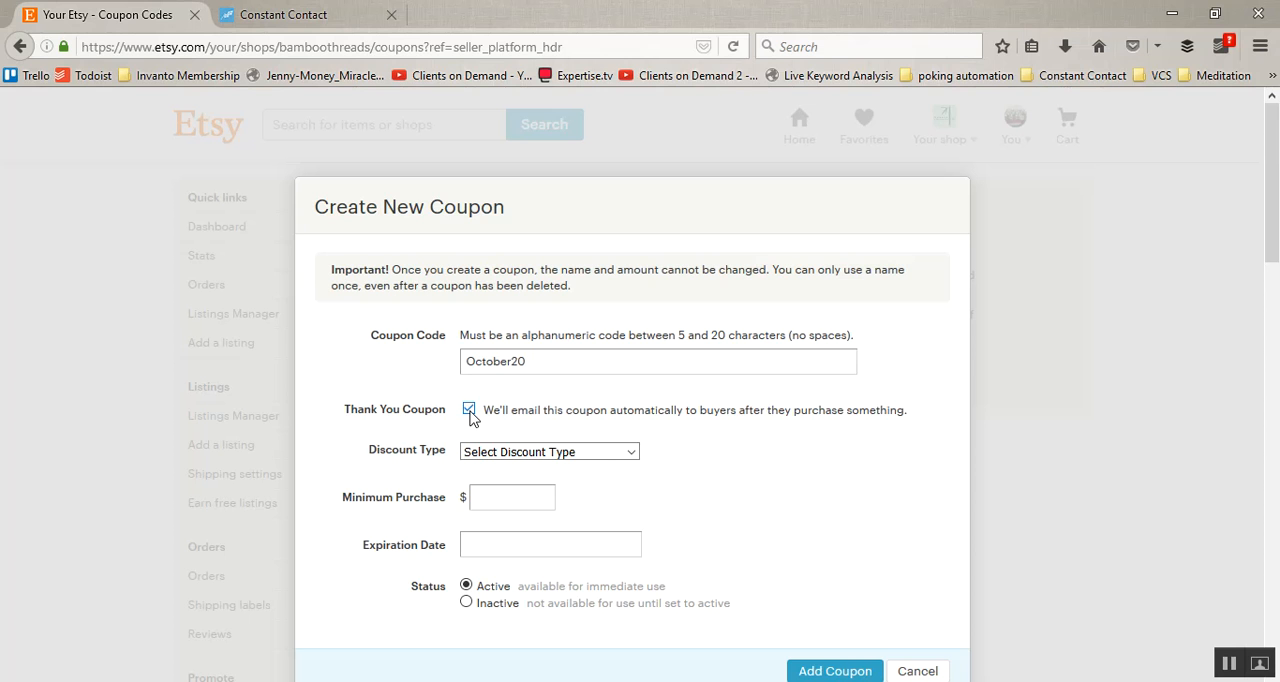
click(468, 410)
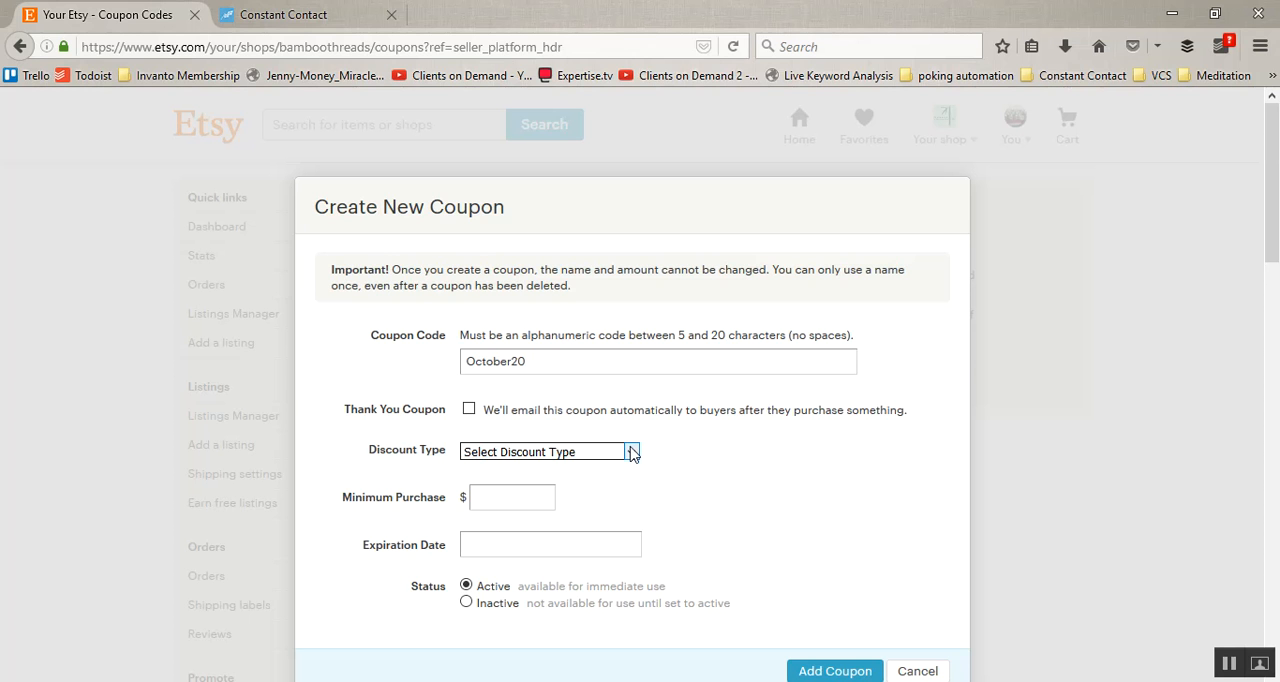
- Choose Percent Discount as the discount type and enter 20 percent
click(549, 451)
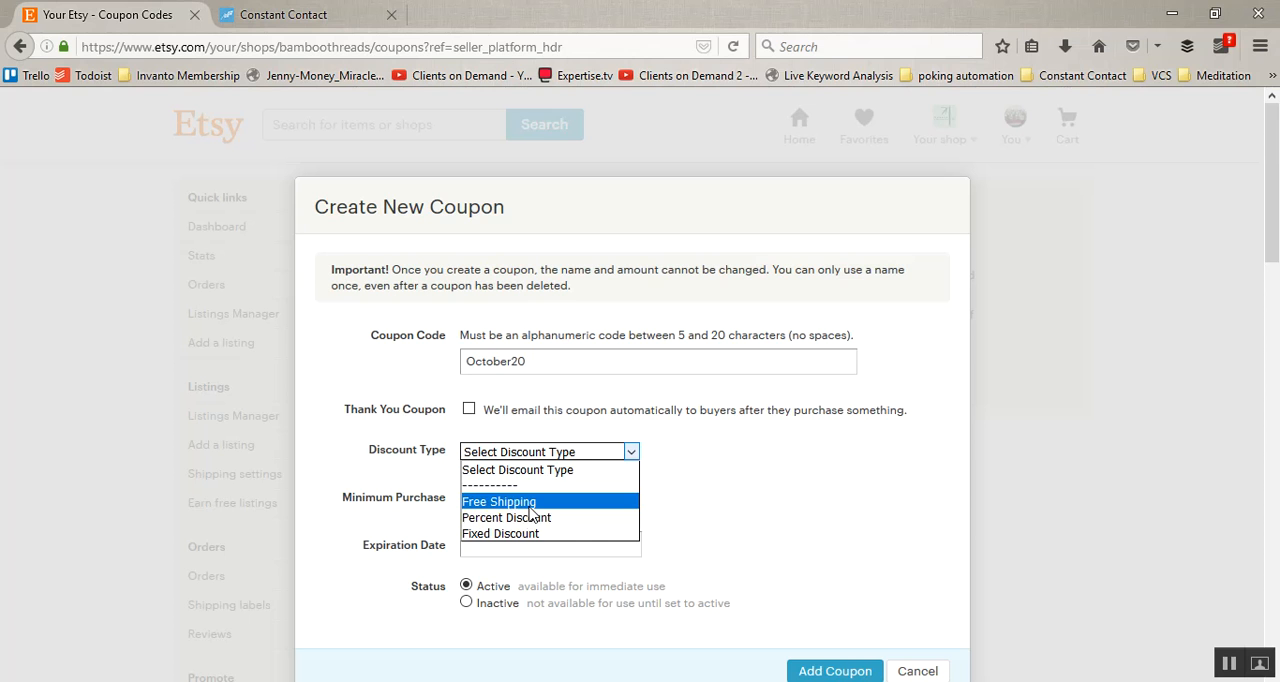
mouse_move(500, 533)
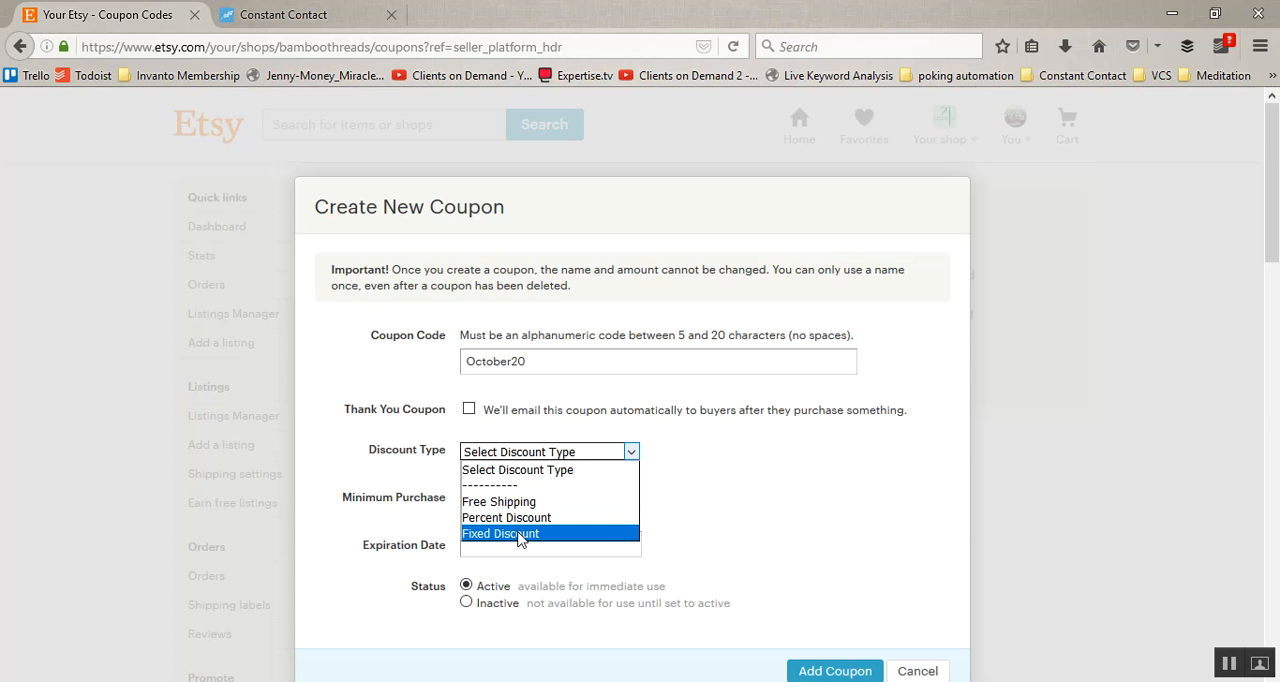
mouse_move(518, 540)
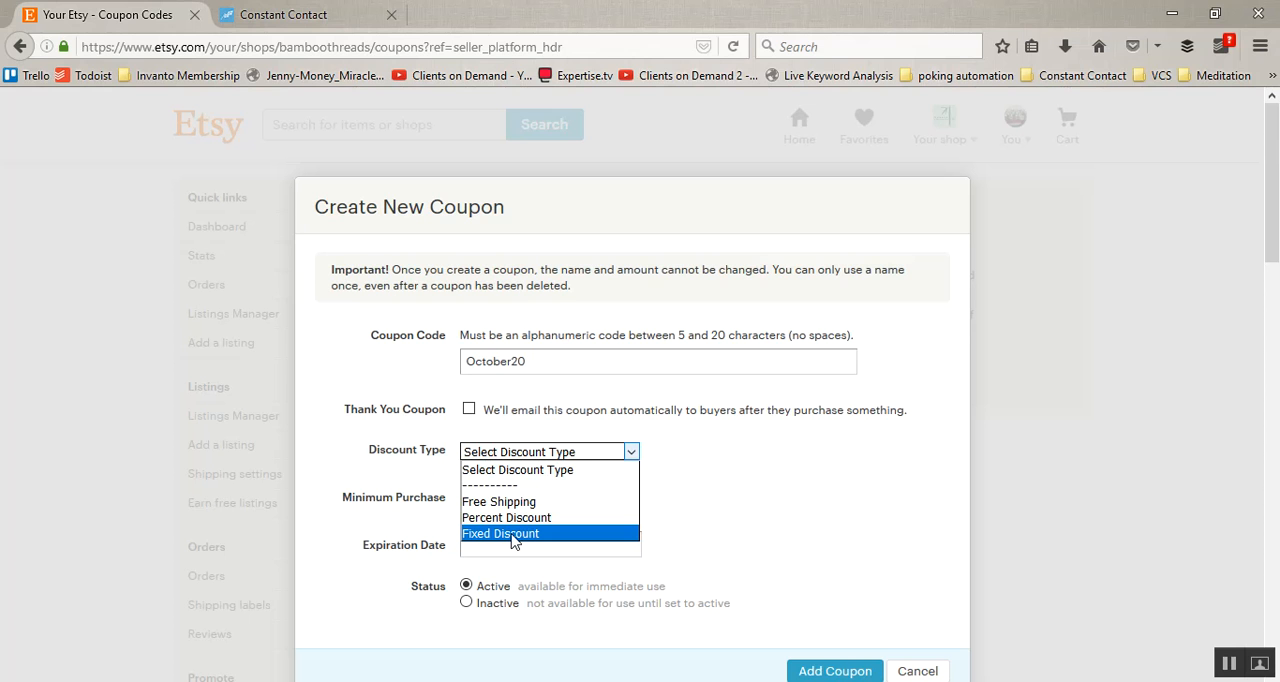
mouse_move(506, 517)
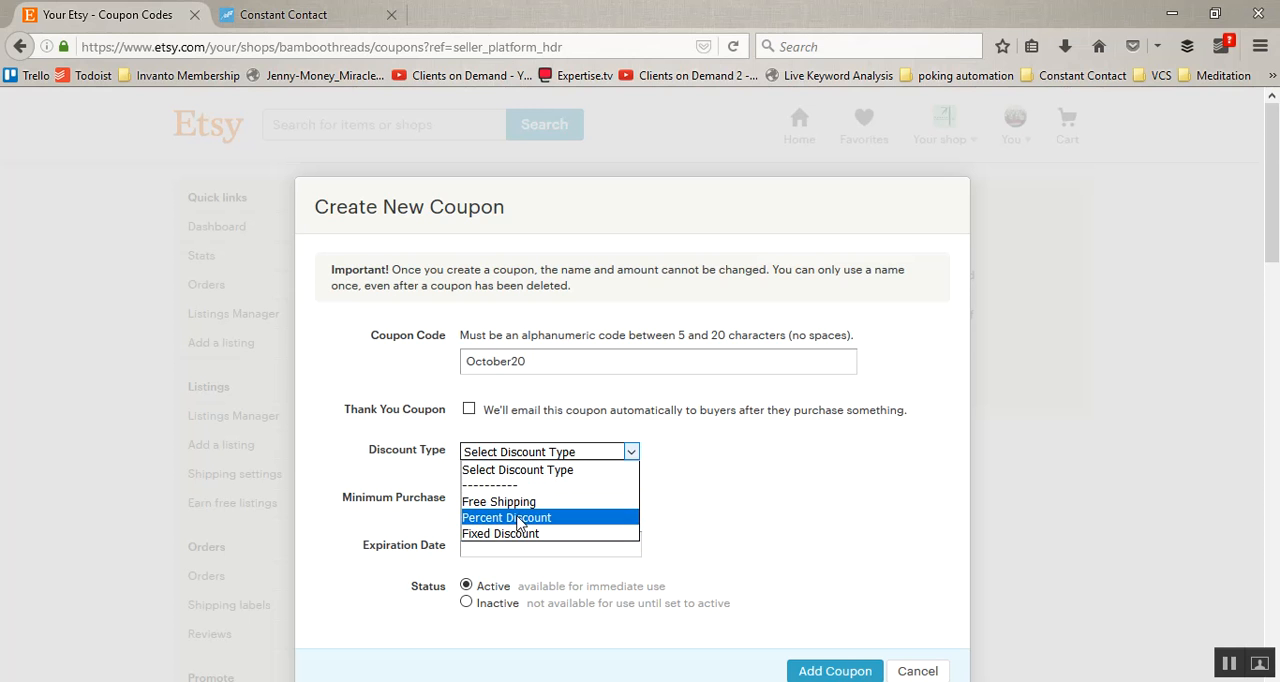
click(506, 517)
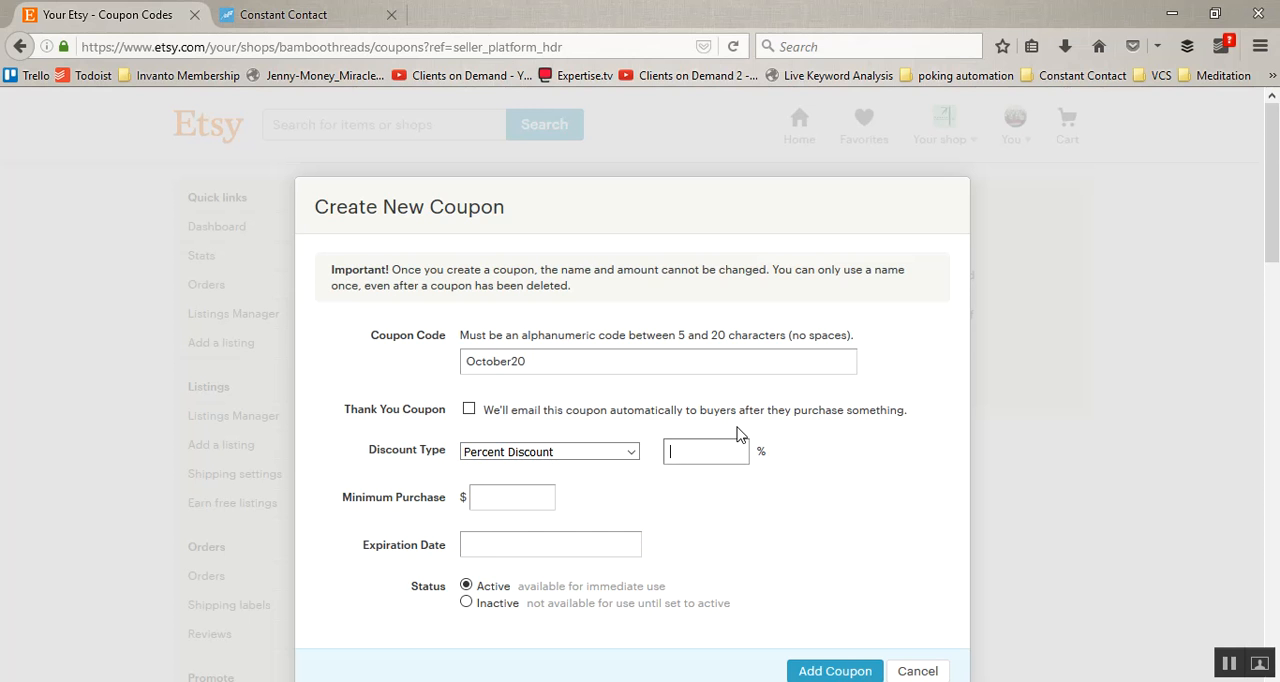
text(20)
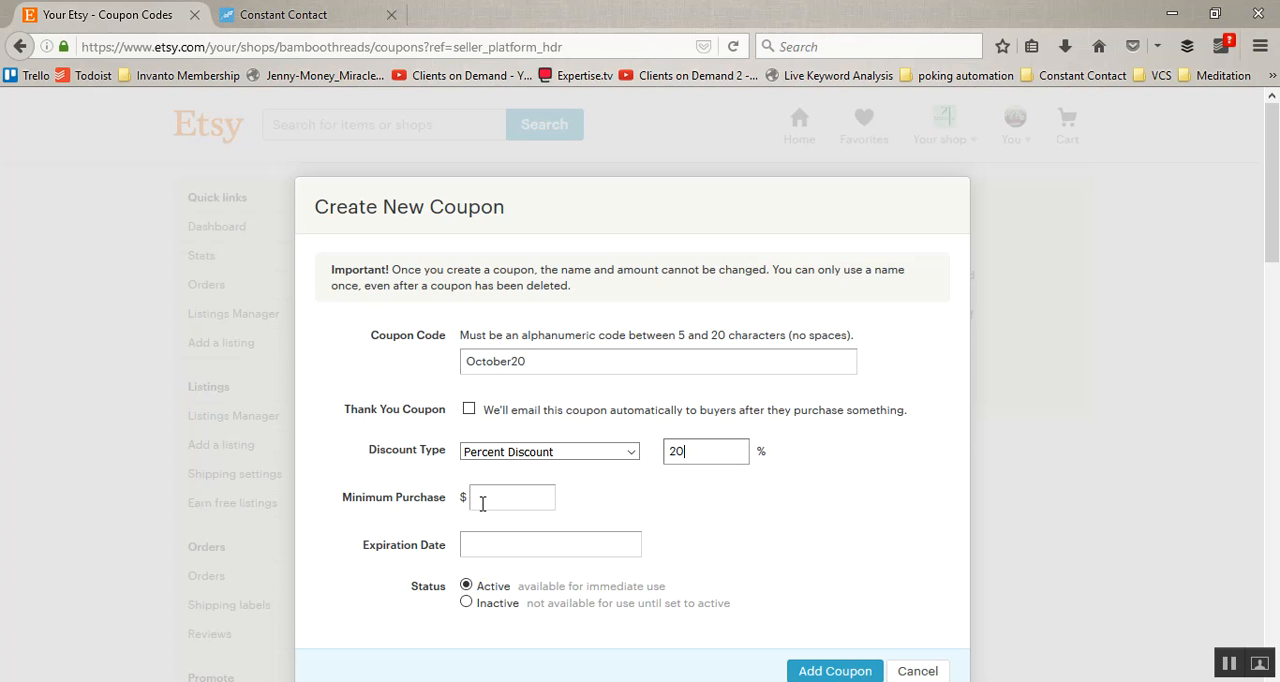
mouse_move(775, 487)
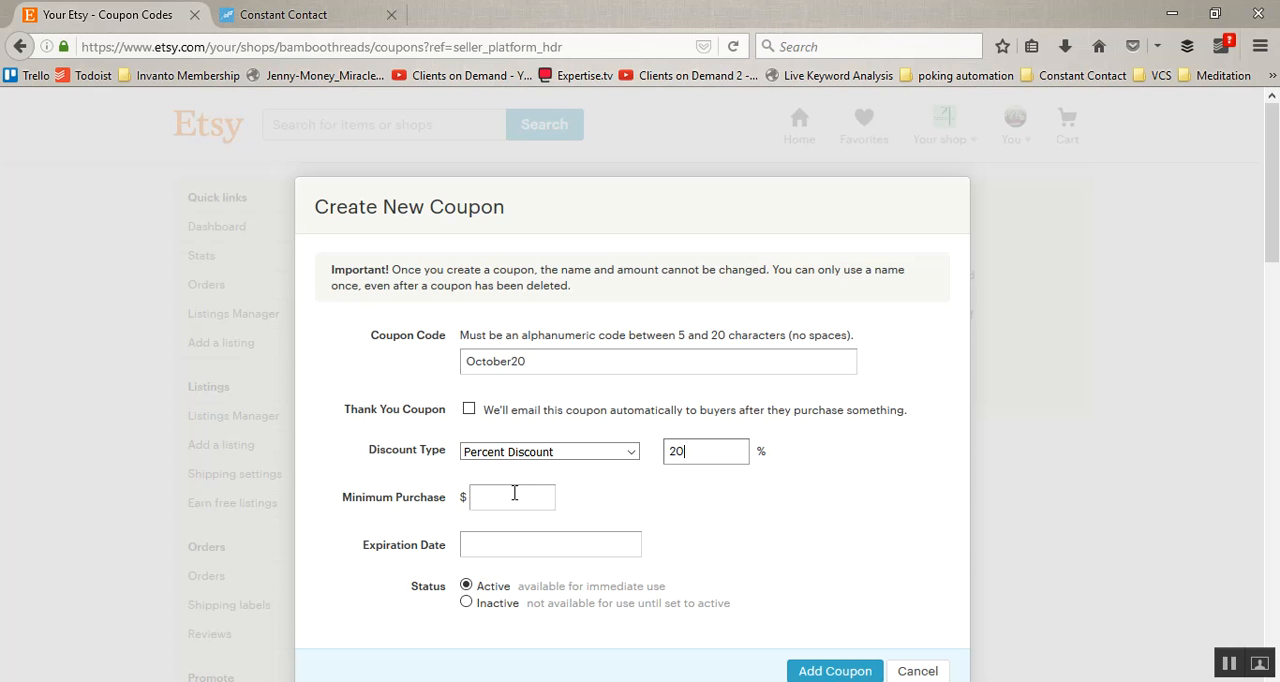
- Set the coupon's minimum purchase to $10.00 via the 10.00 suggestion
text(10)
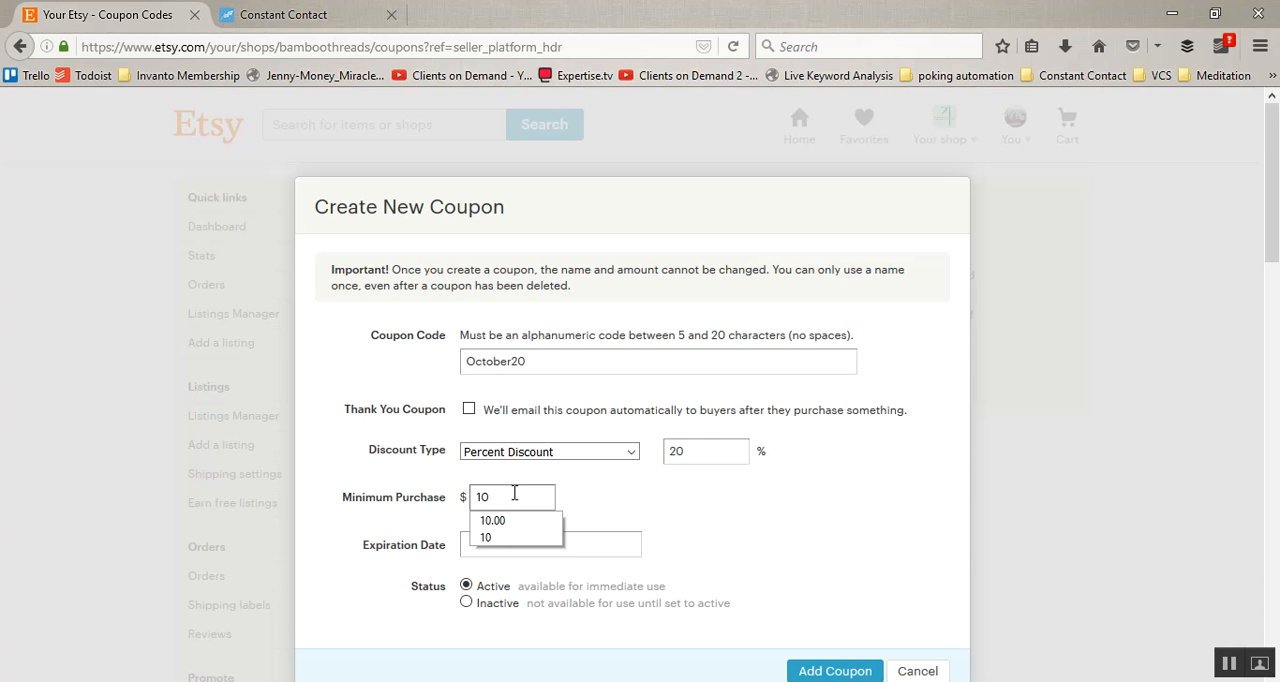
click(492, 520)
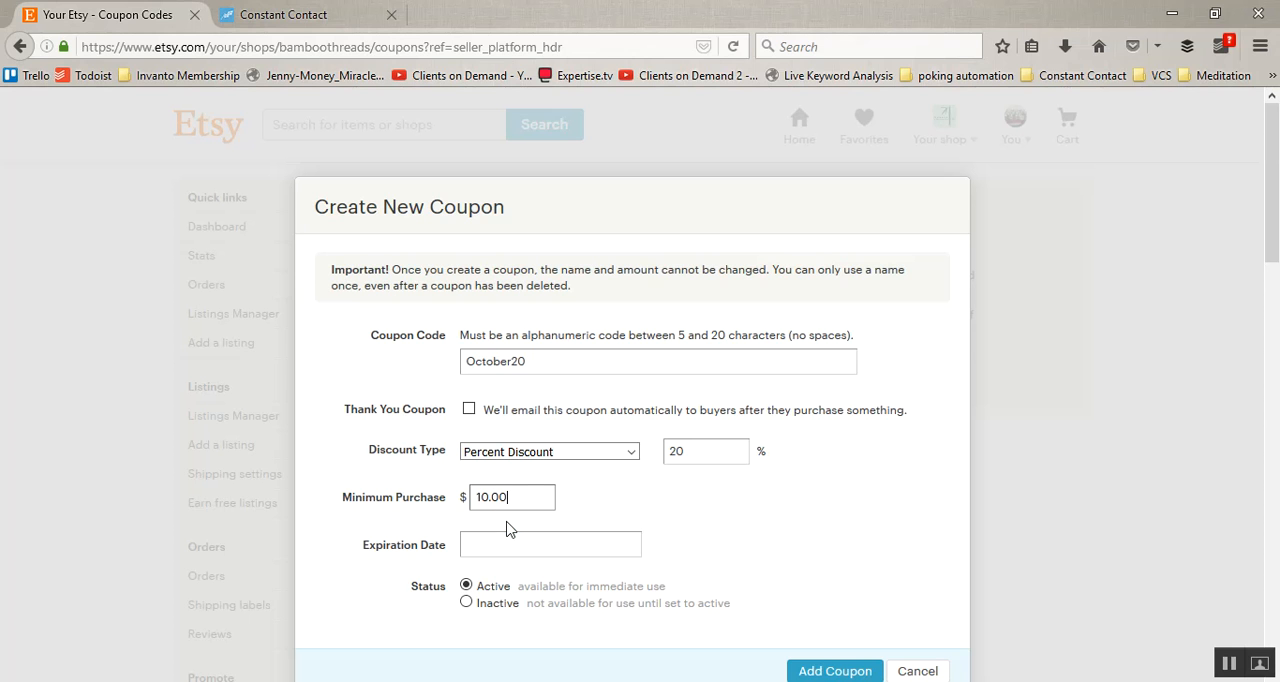
click(550, 544)
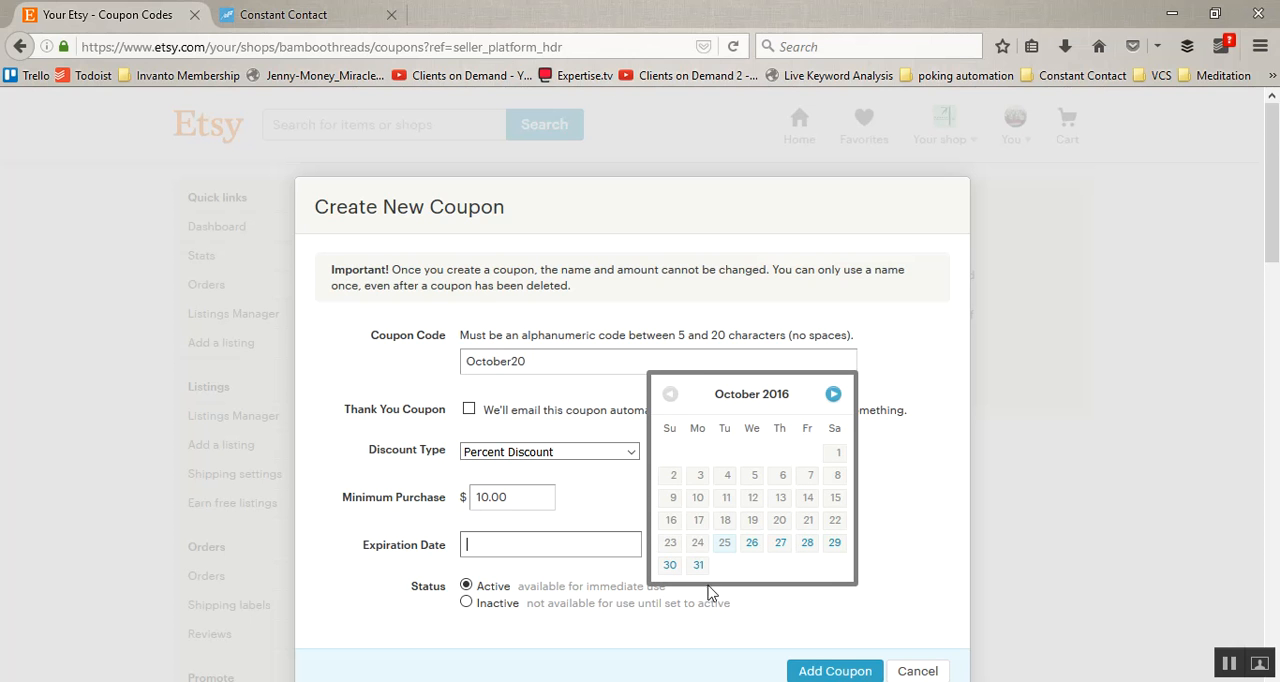
- Pick October 31, 2016 as the coupon's expiration date
click(698, 565)
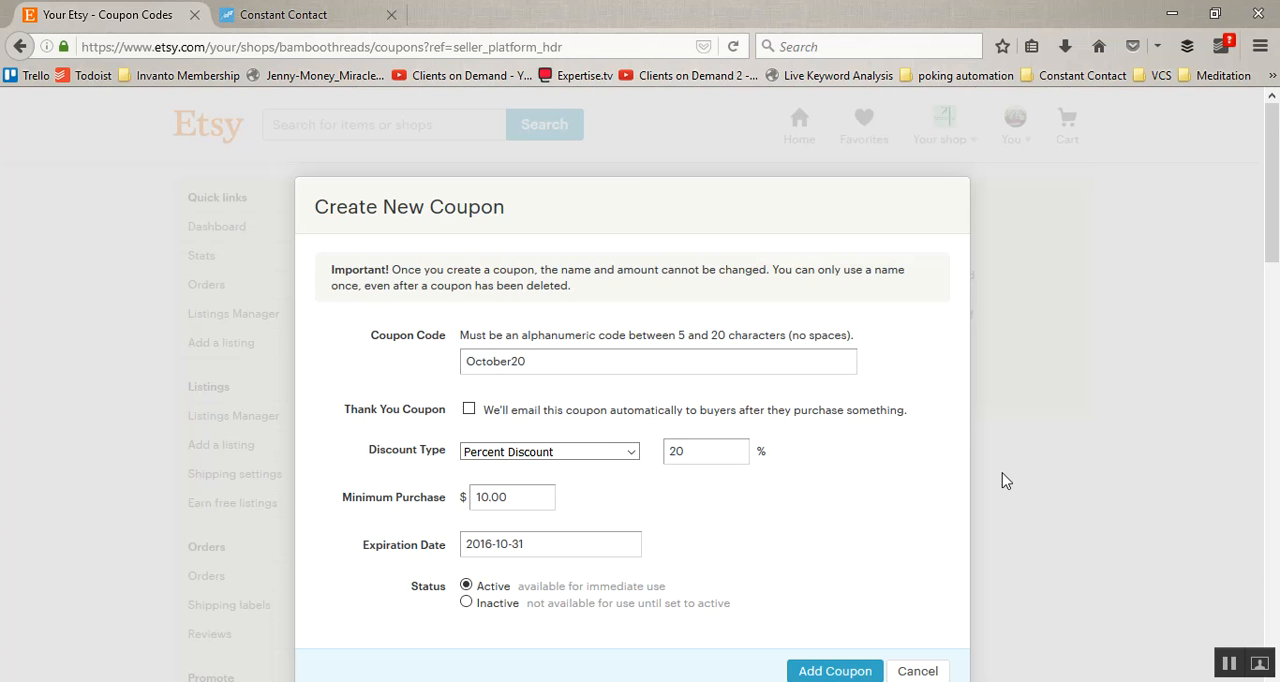
mouse_move(1066, 222)
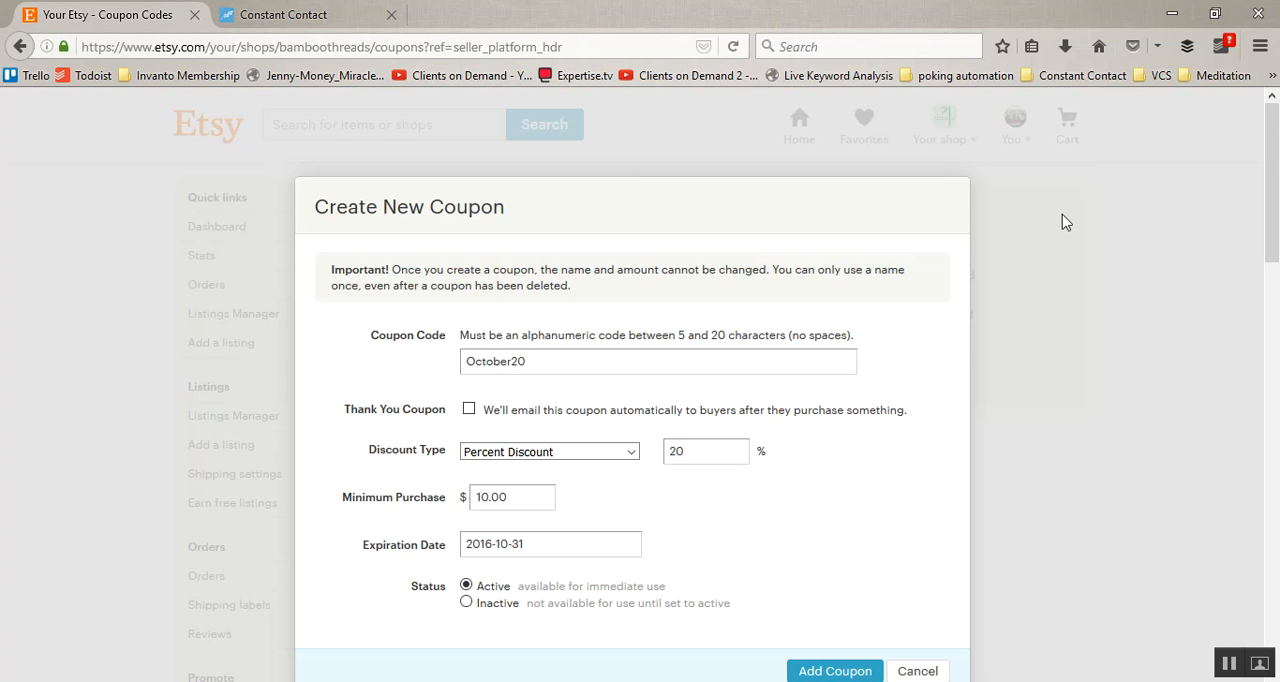
- Submit the completed form with Add Coupon to create OCTOBER20
scroll(down, 3)
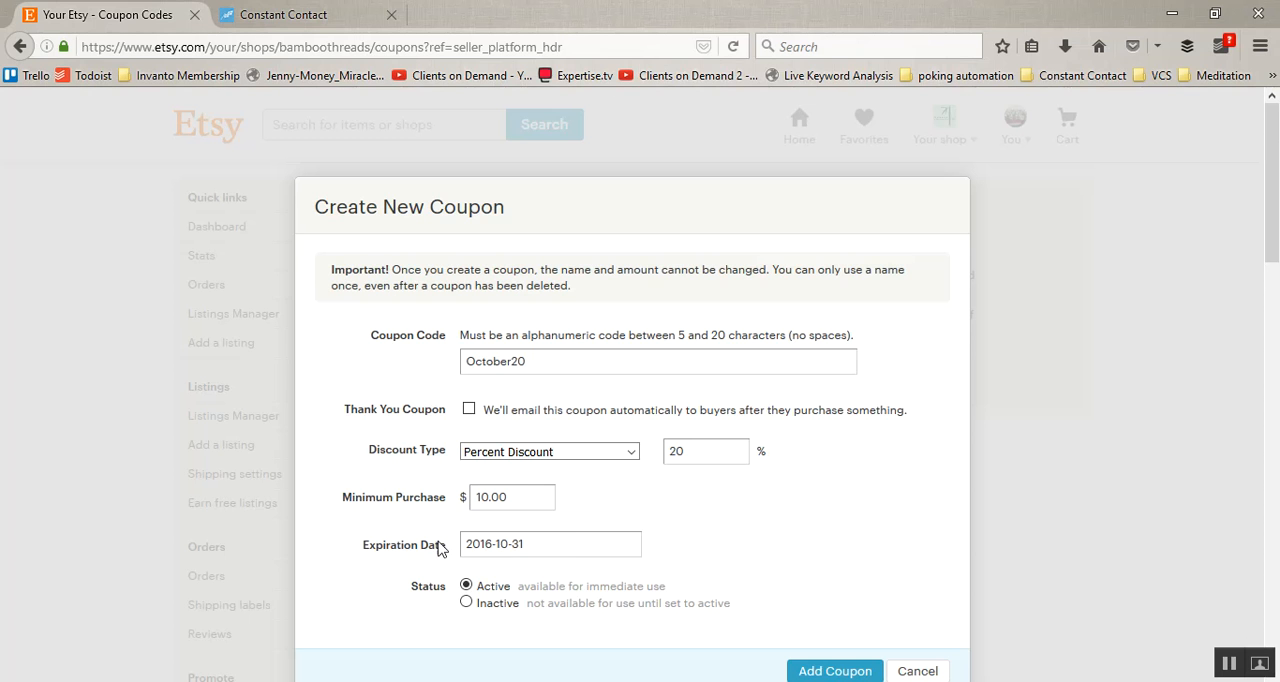
scroll(down, 3)
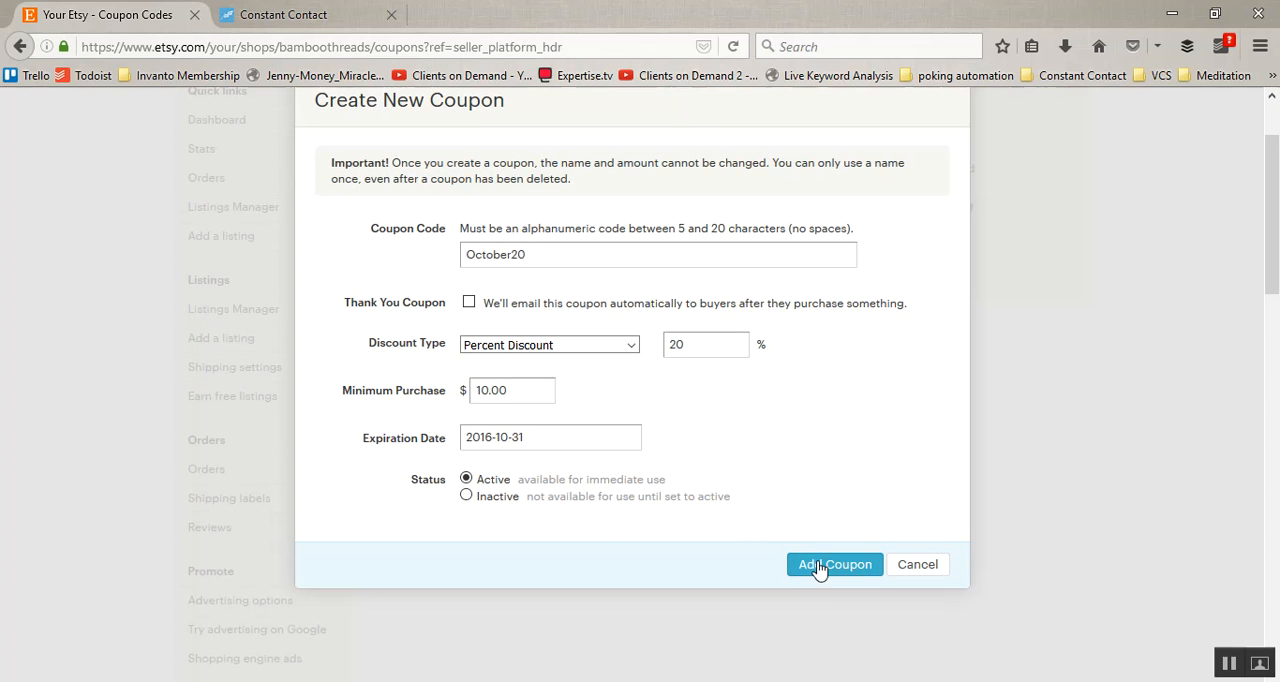
click(835, 564)
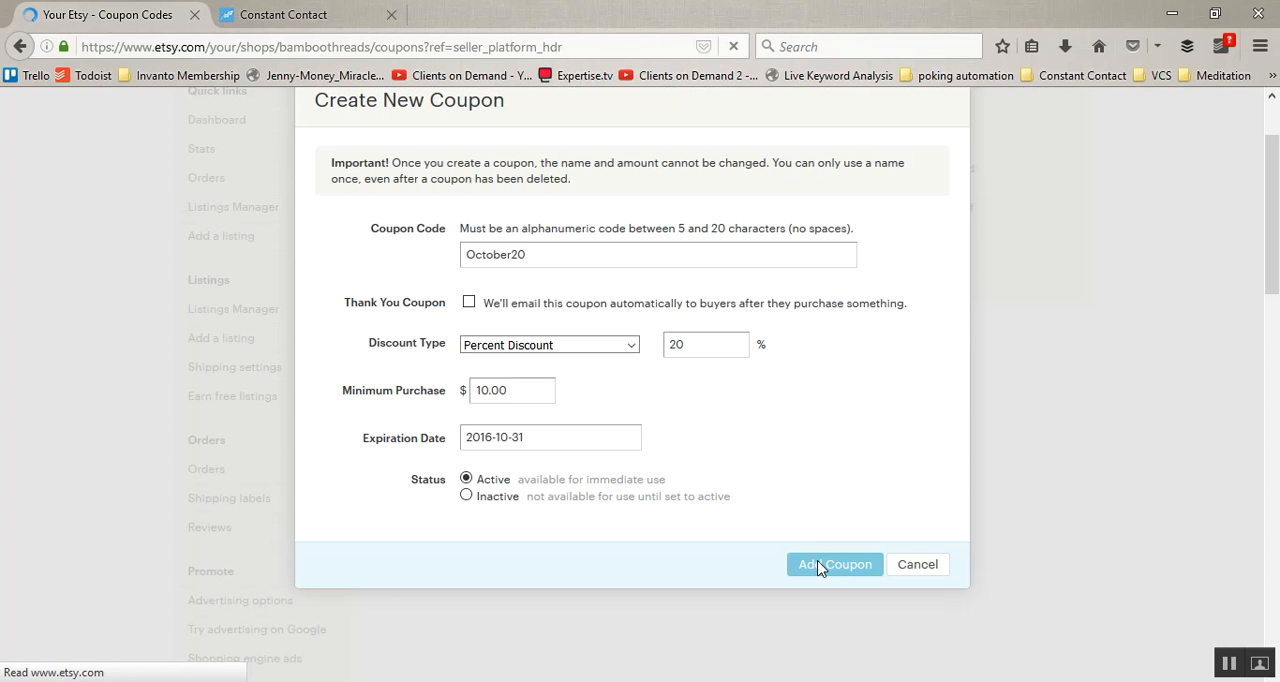
click(834, 564)
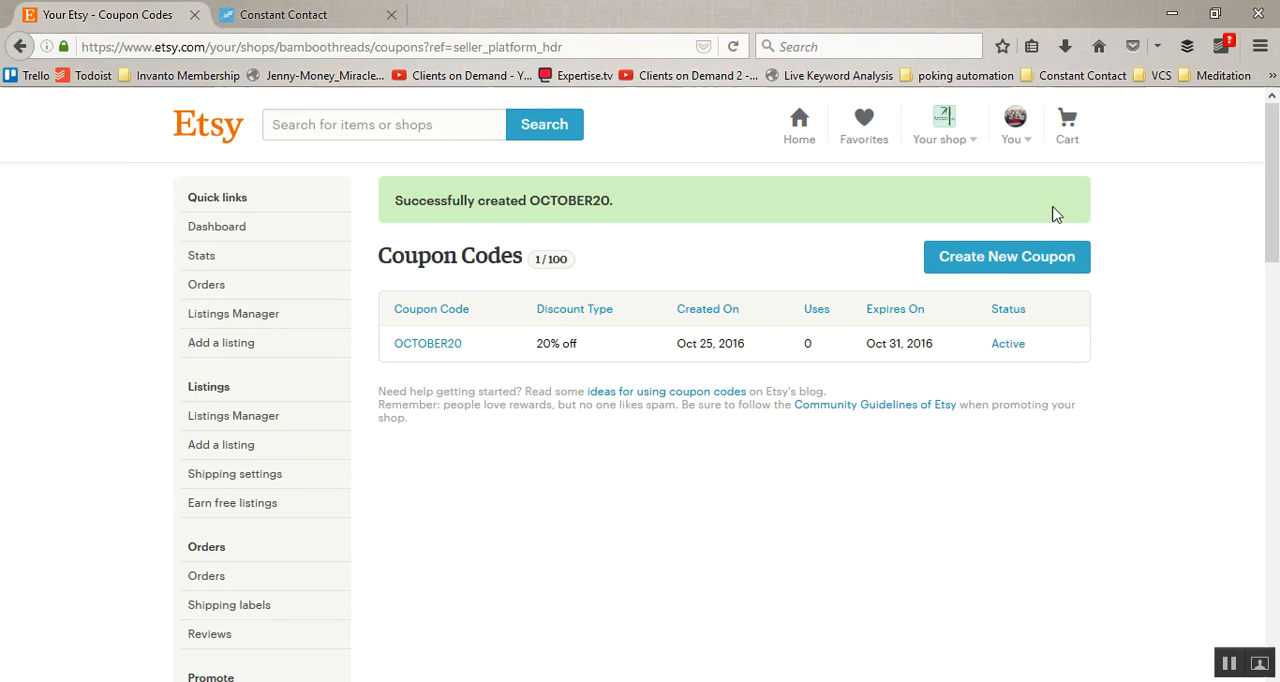
mouse_move(630, 186)
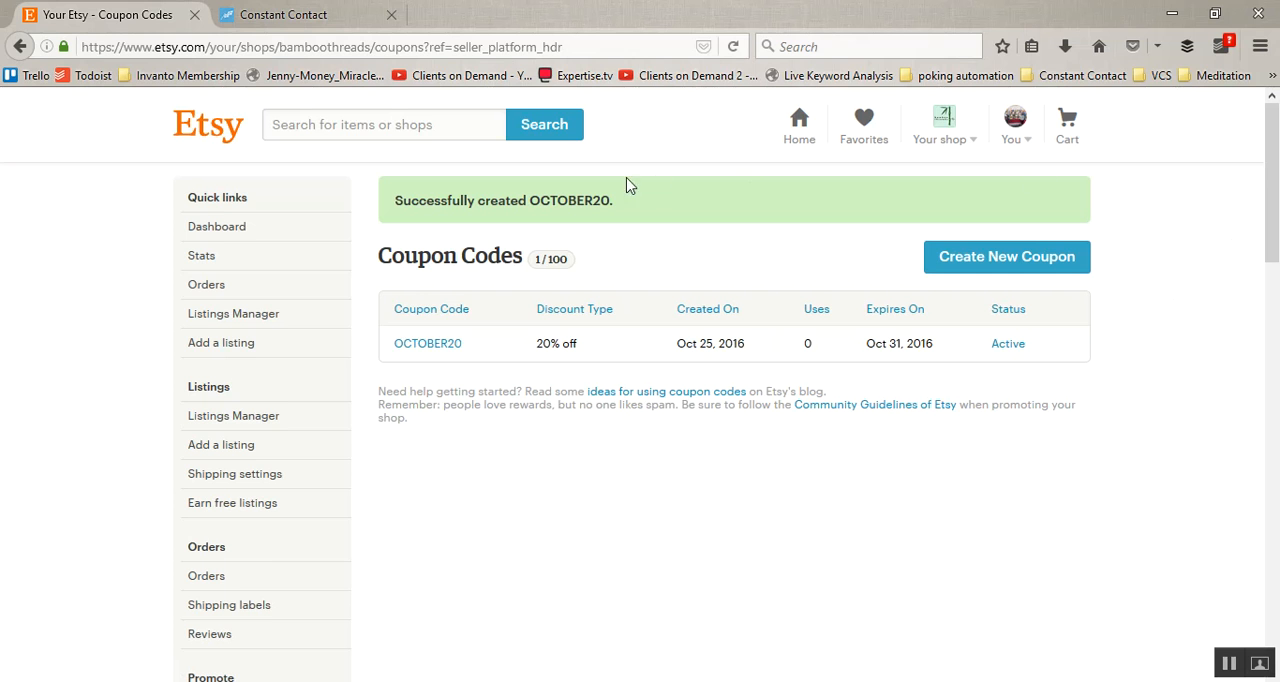
mouse_move(427, 343)
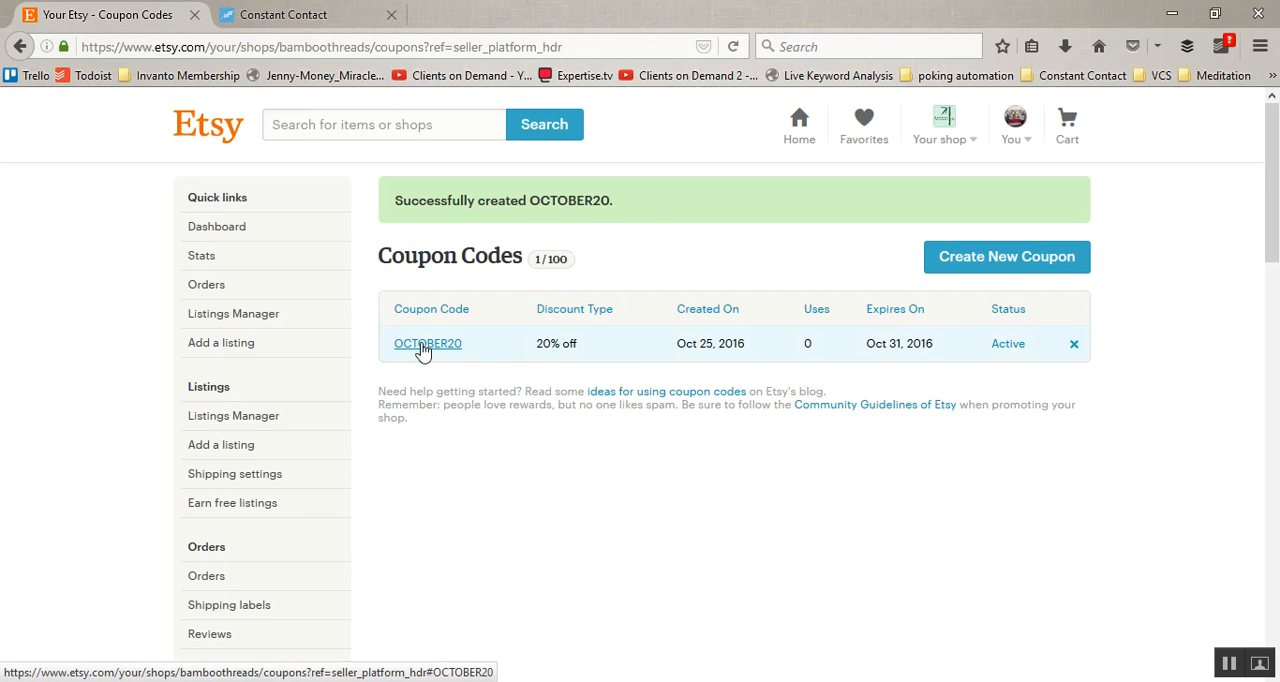
mouse_move(1216, 349)
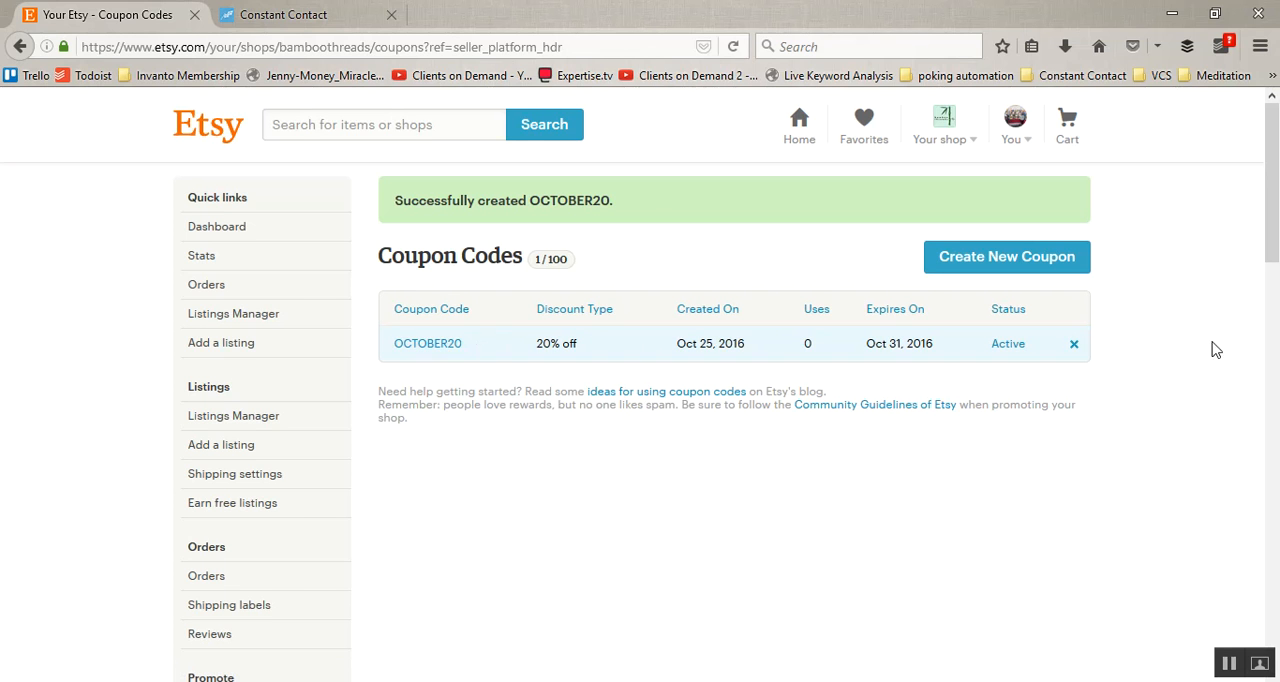
mouse_move(428, 343)
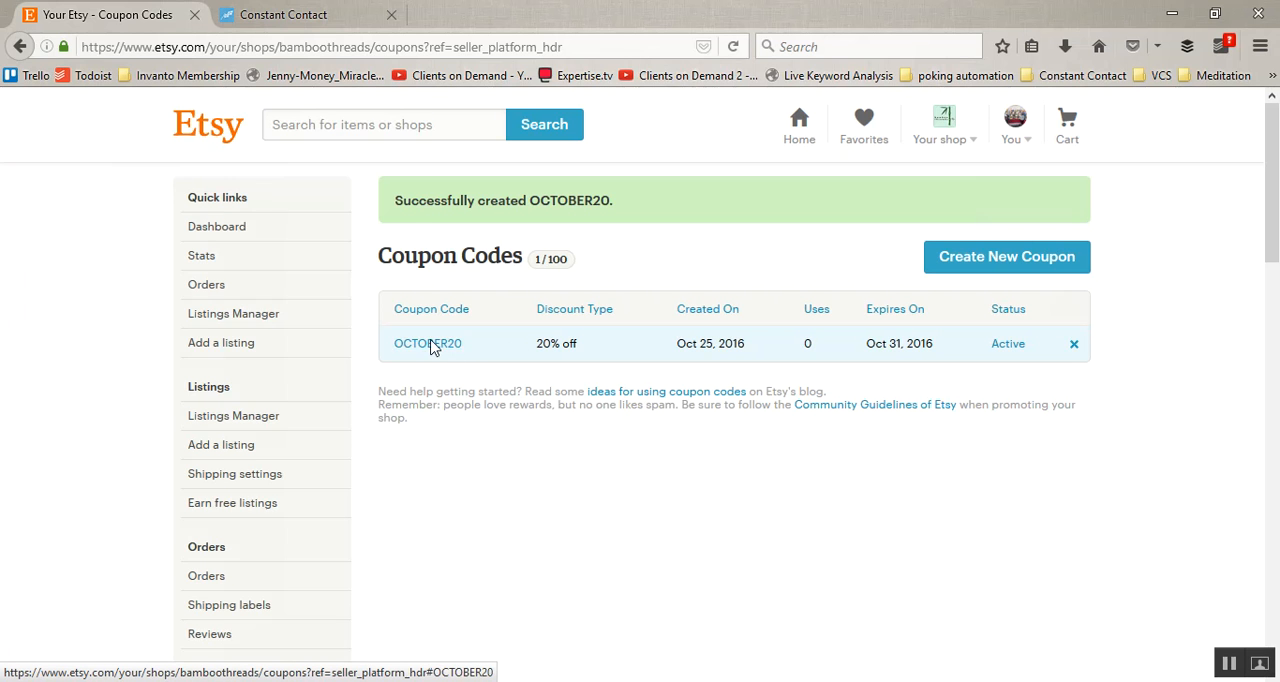
click(427, 343)
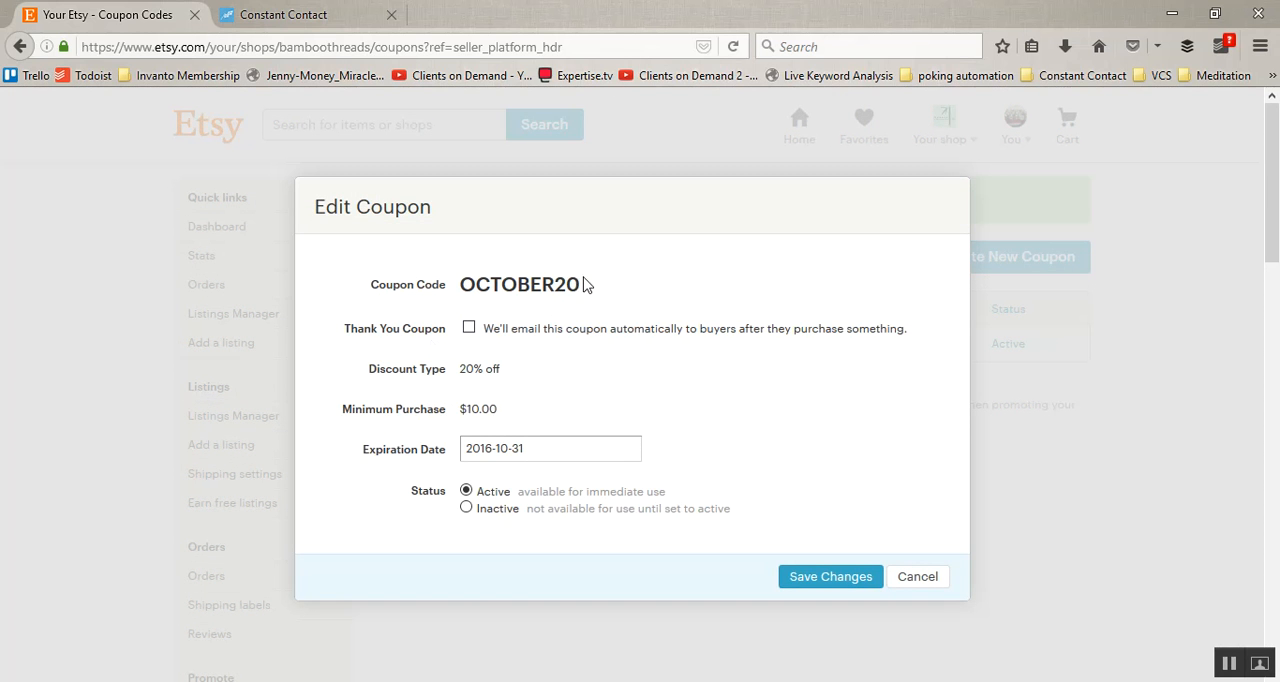
mouse_move(823, 601)
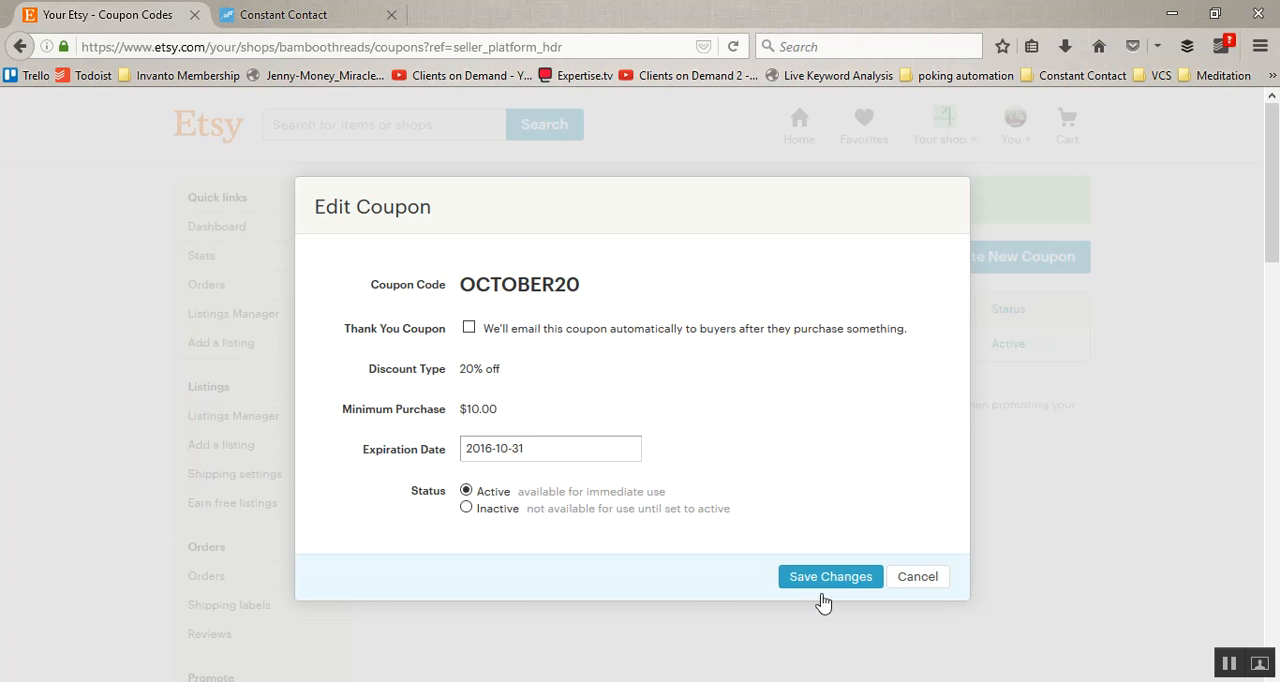
mouse_move(516, 267)
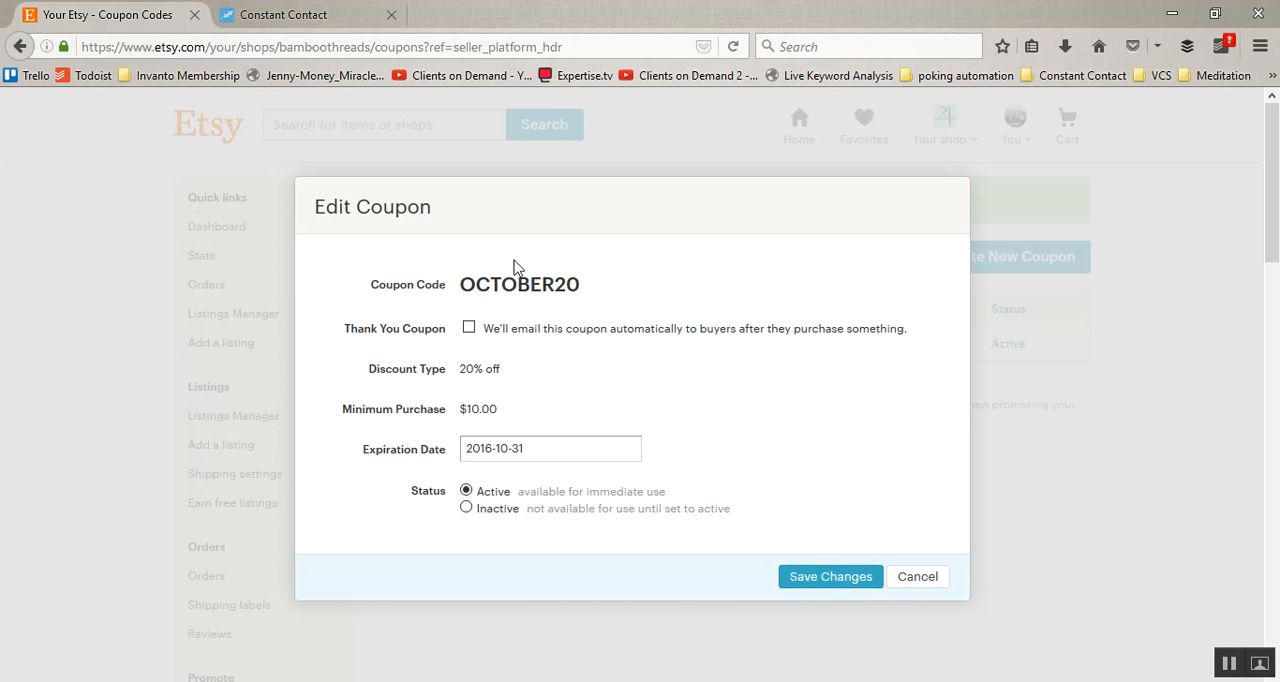
click(830, 576)
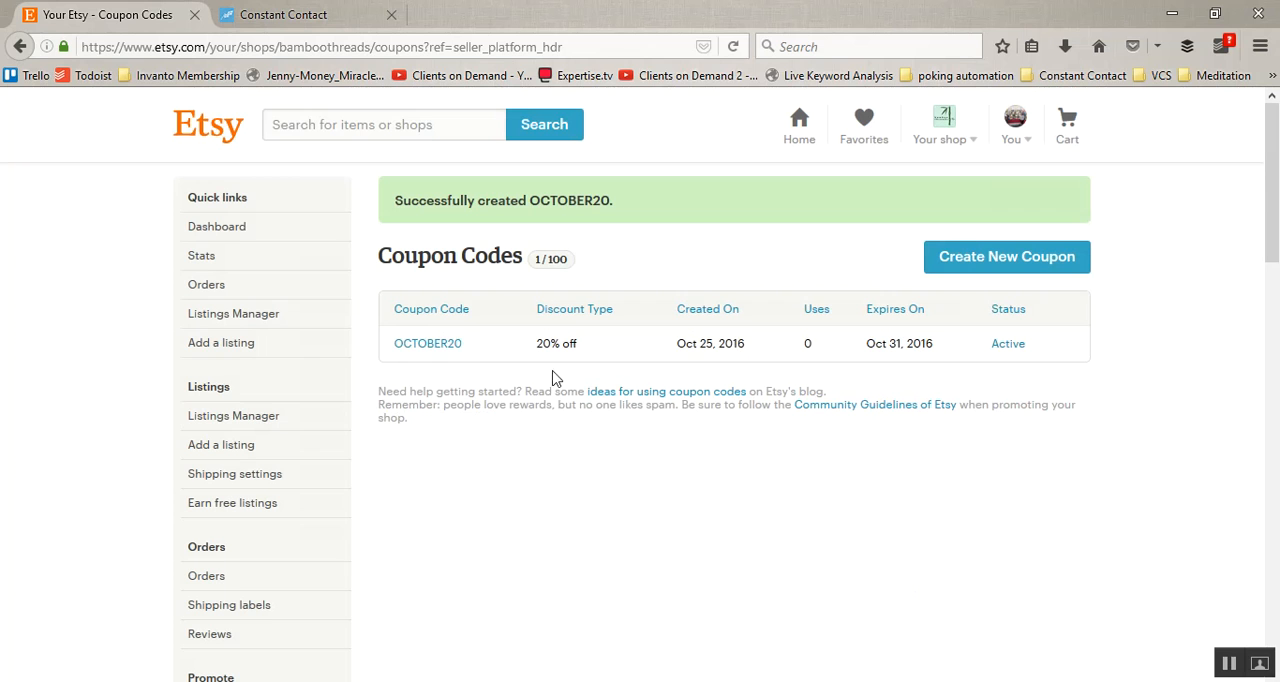
- Select the OCTOBER20 code text in the coupon list and copy it
double_click(427, 343)
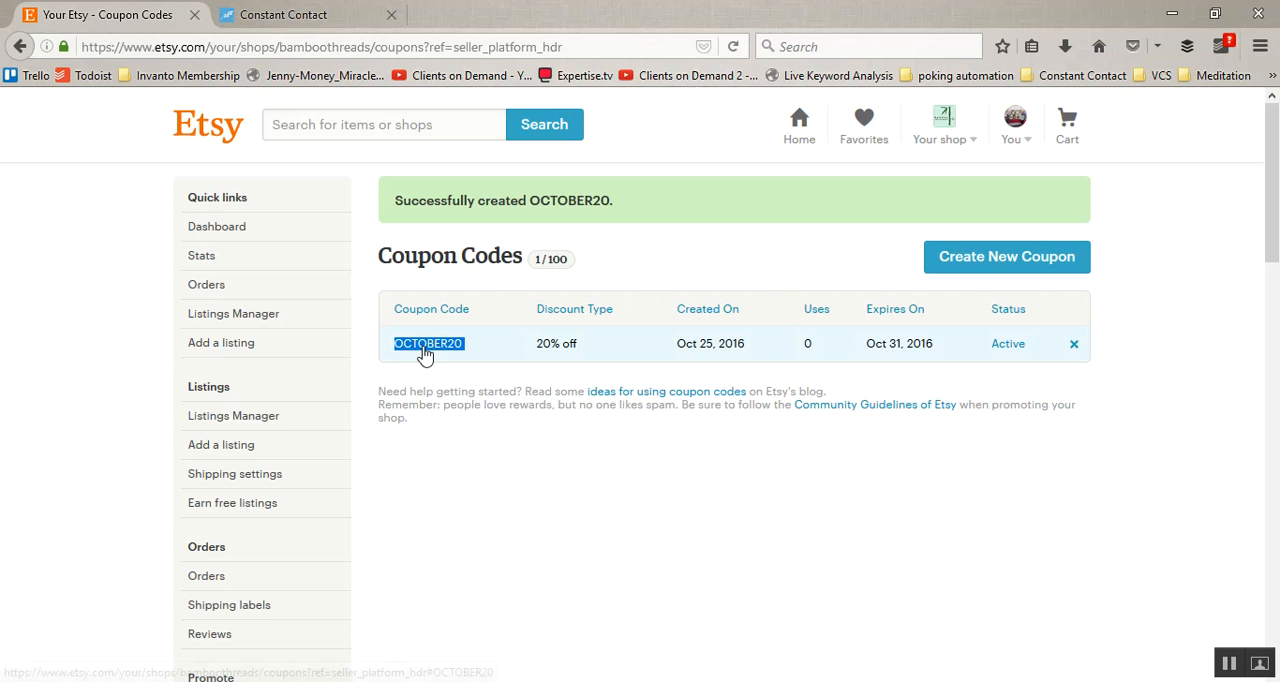
right_click(428, 343)
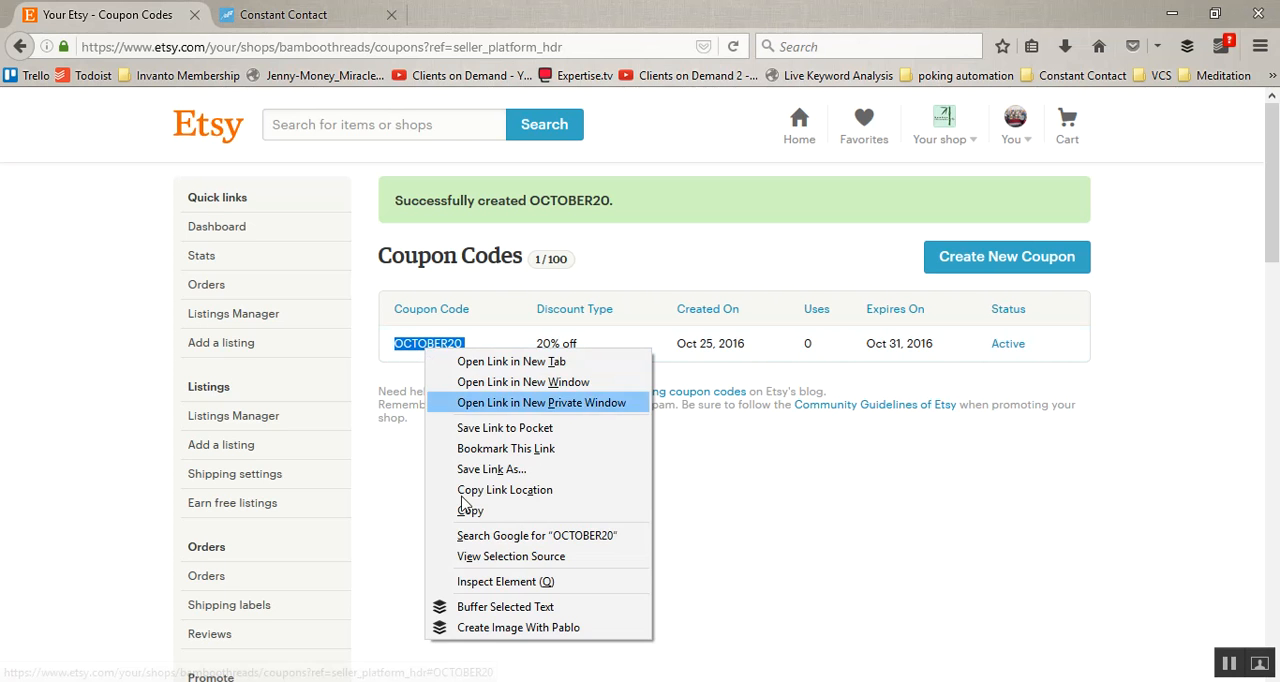
mouse_move(491, 469)
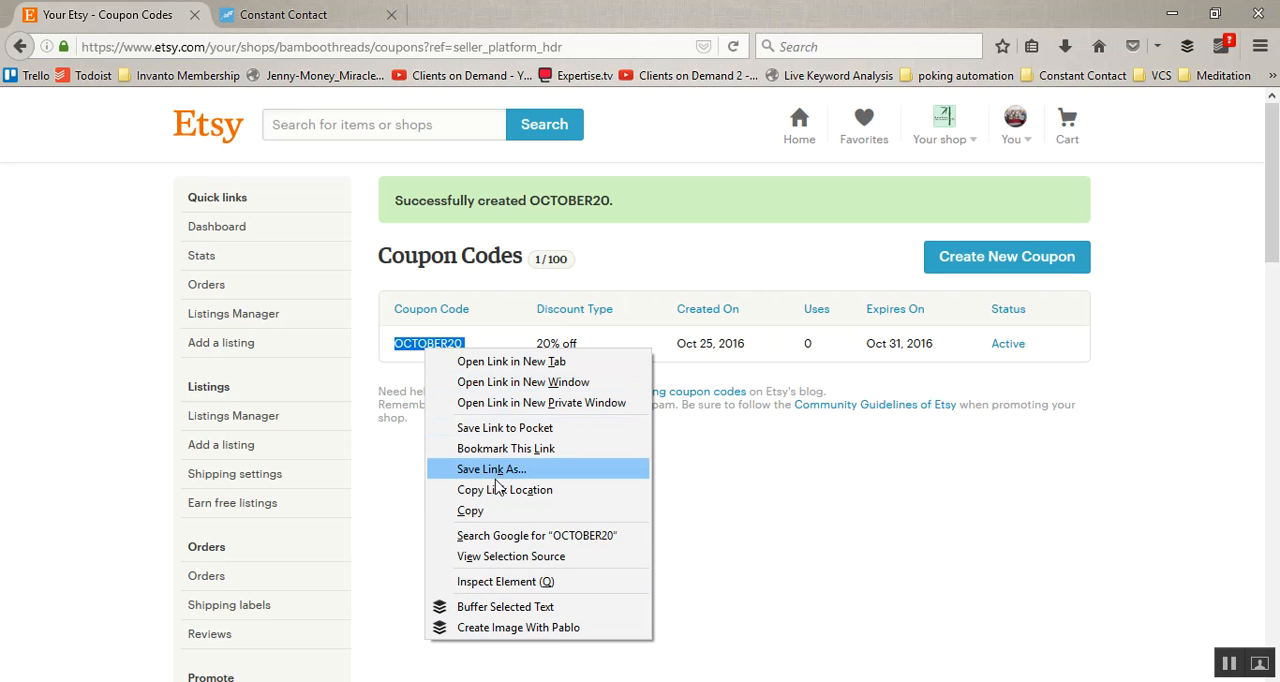
mouse_move(493, 378)
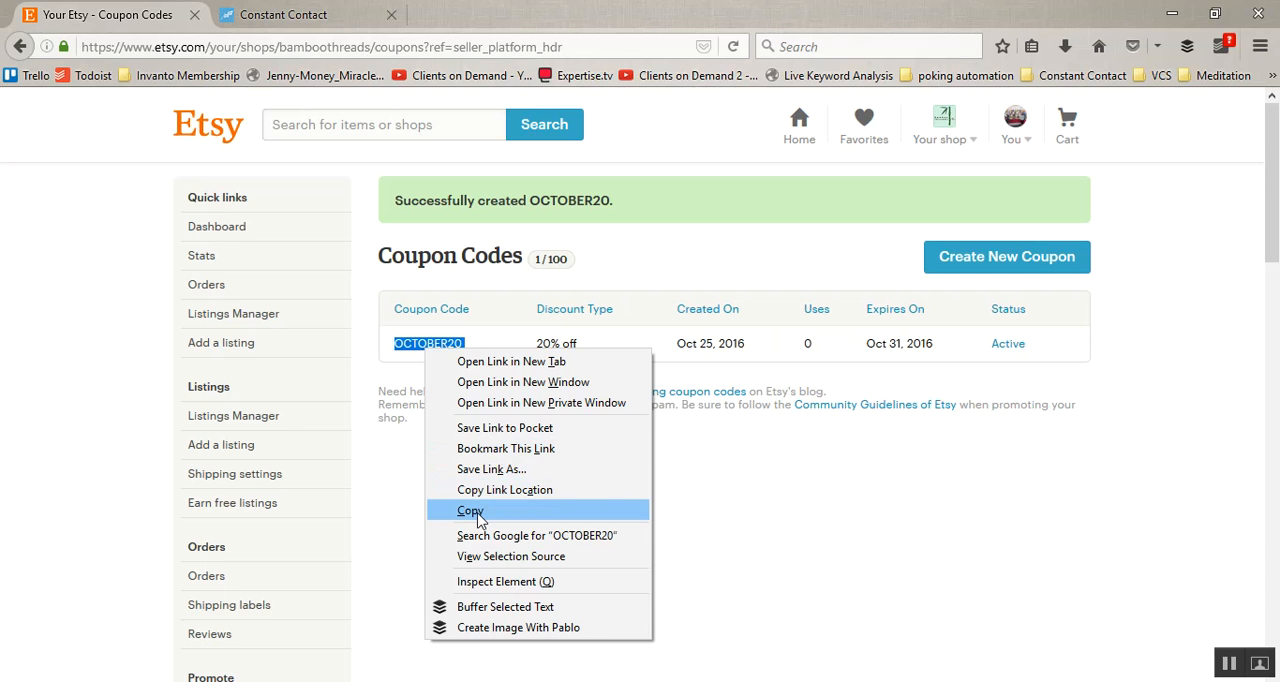
click(470, 511)
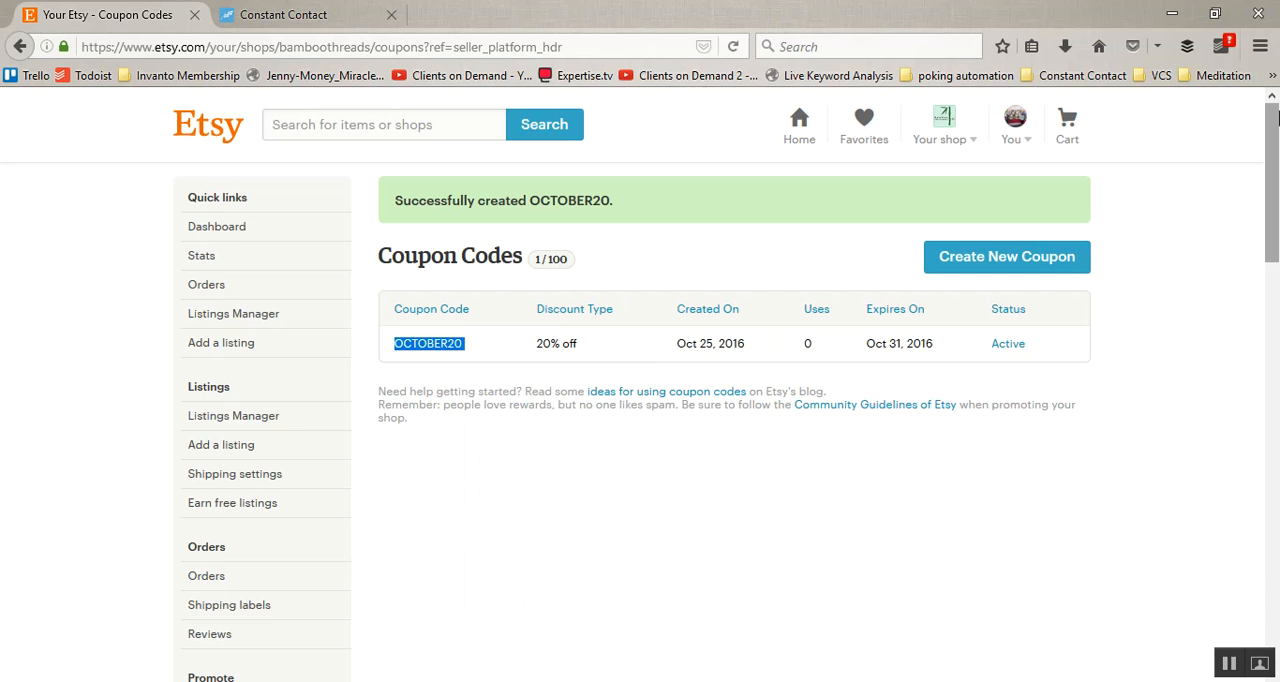
mouse_move(528, 356)
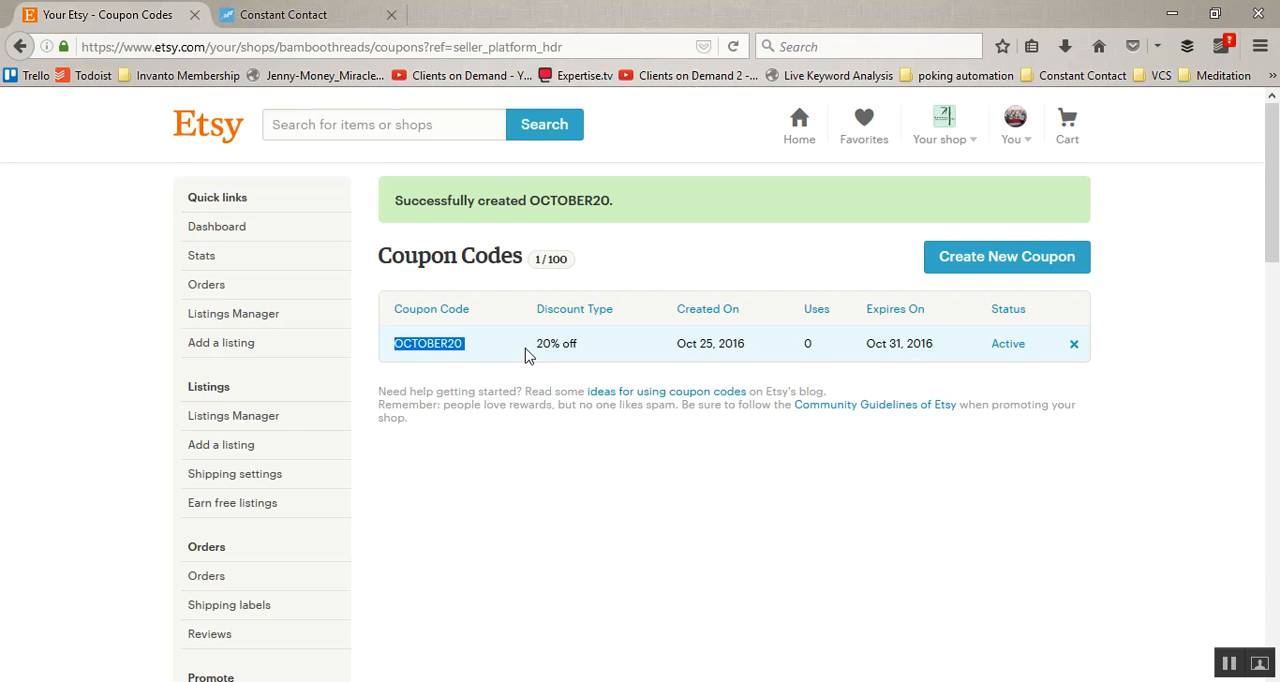